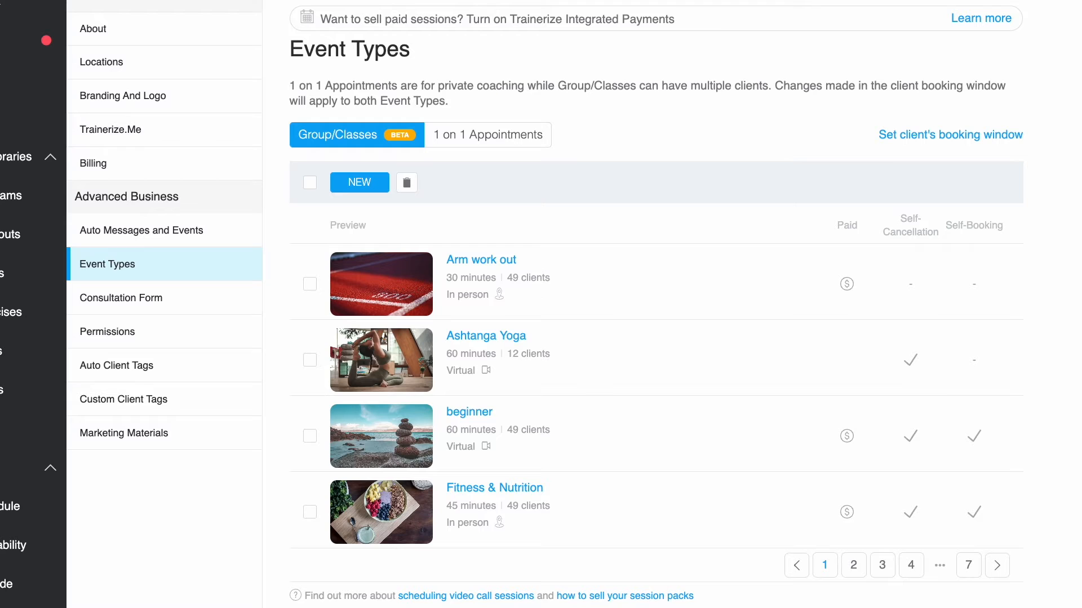
pyautogui.moveTo(732, 545)
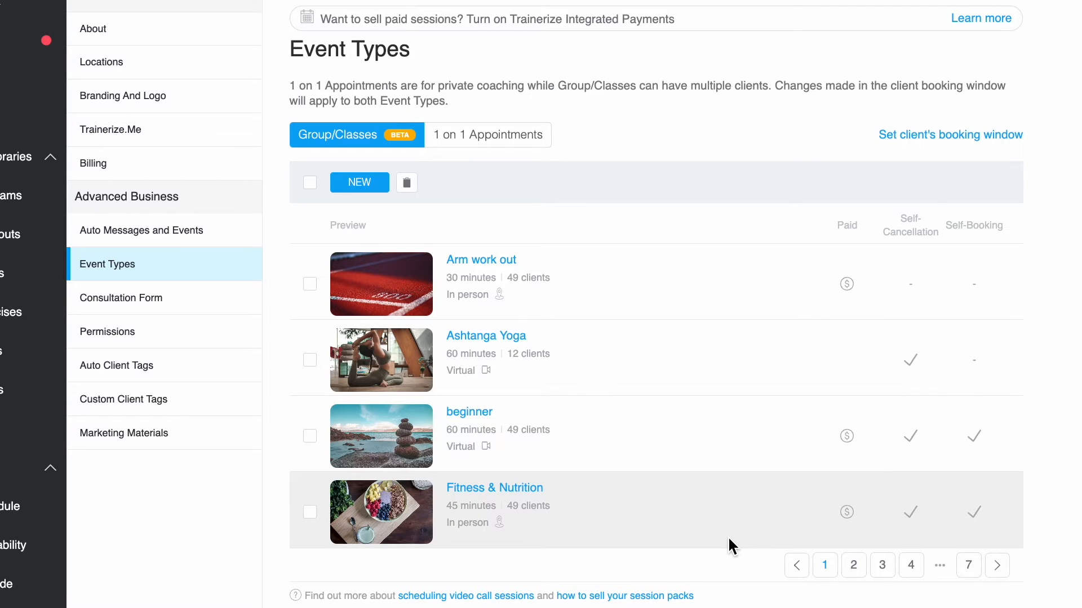
pyautogui.moveTo(706, 556)
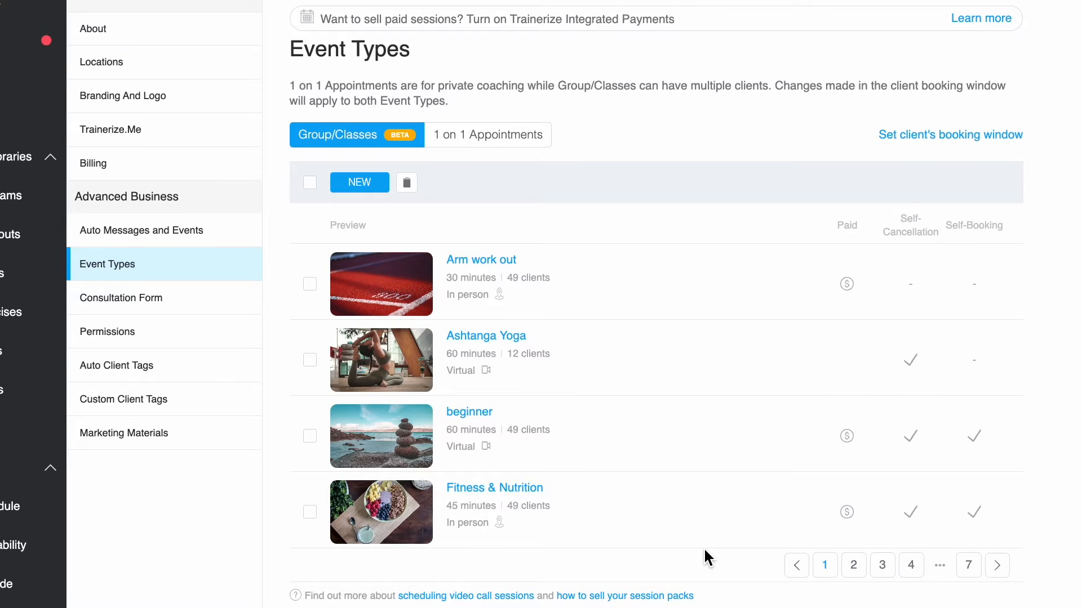
pyautogui.moveTo(455, 19)
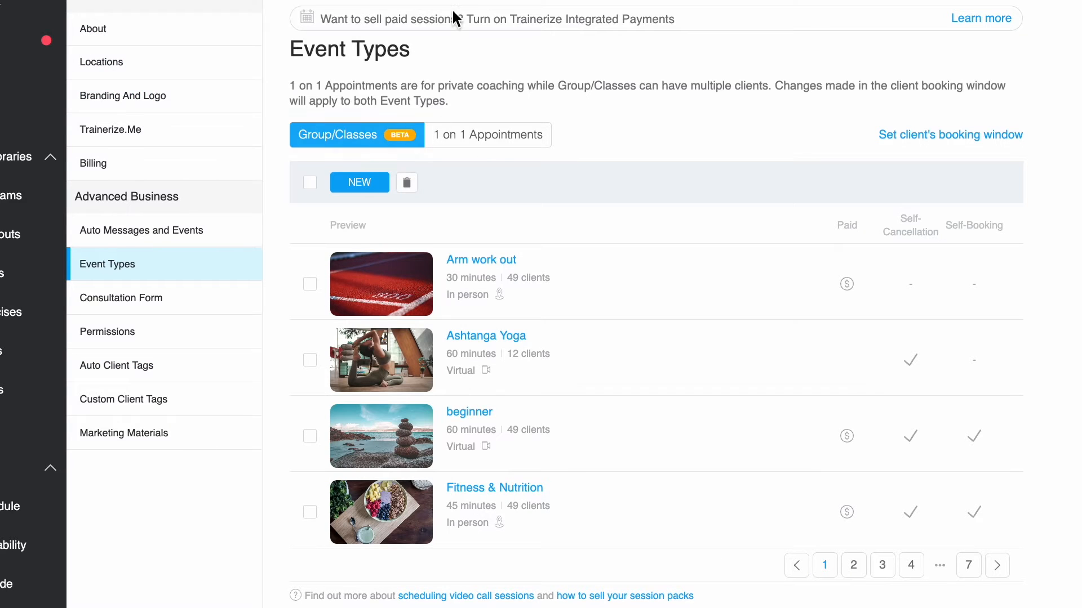
pyautogui.moveTo(297, 156)
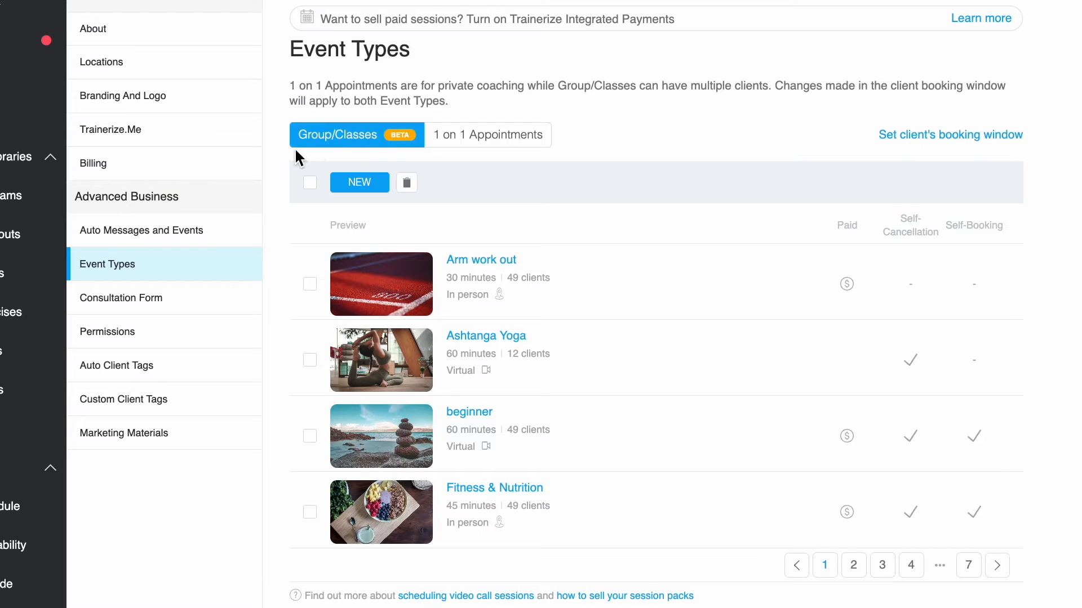
pyautogui.moveTo(425, 148)
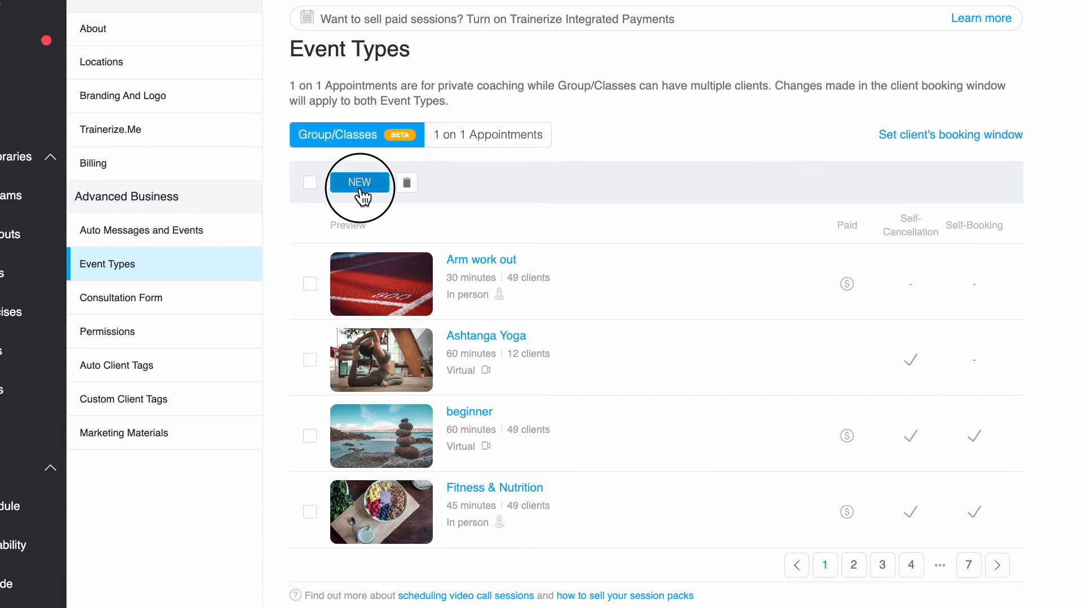
# - Start a new class type named 'Aerial Yoga Class' with 15 clients and a 60-minute default duration
pyautogui.click(359, 182)
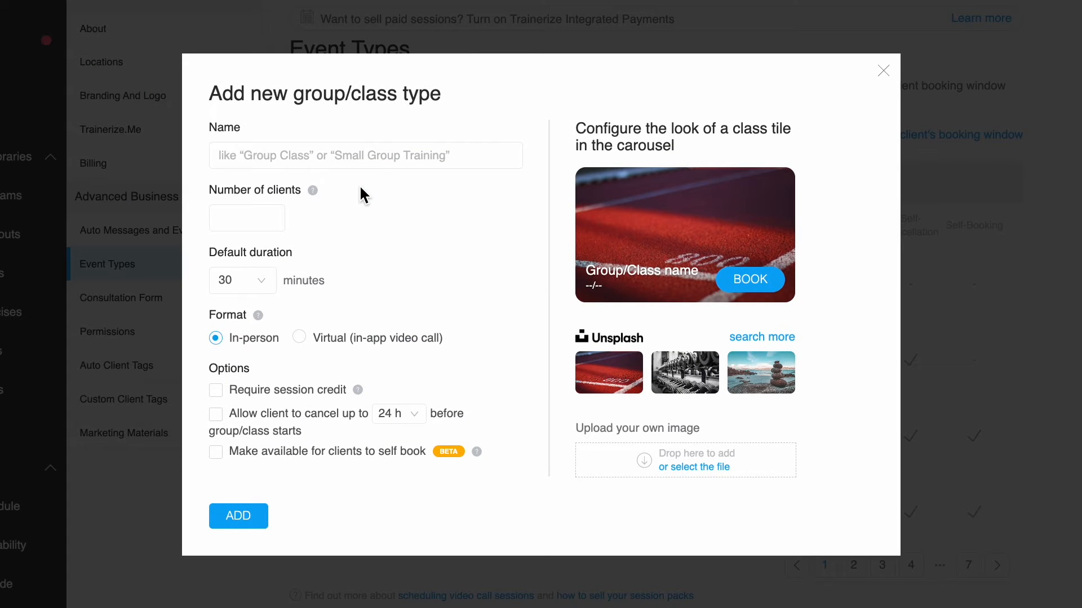
pyautogui.moveTo(88, 512)
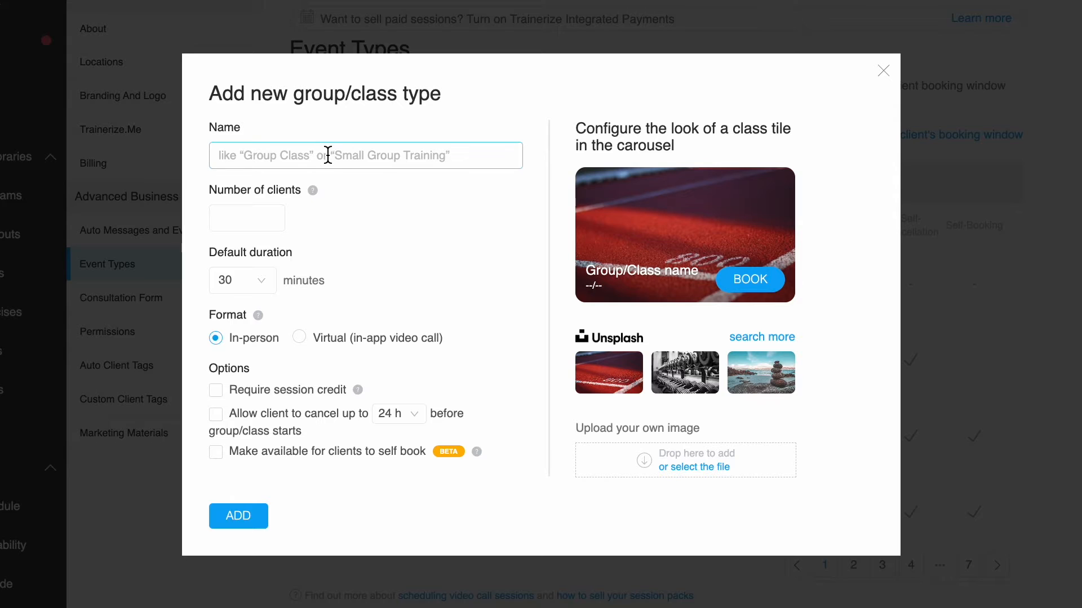
pyautogui.write('Aerial Yoga Class')
pyautogui.click(246, 218)
pyautogui.write('1')
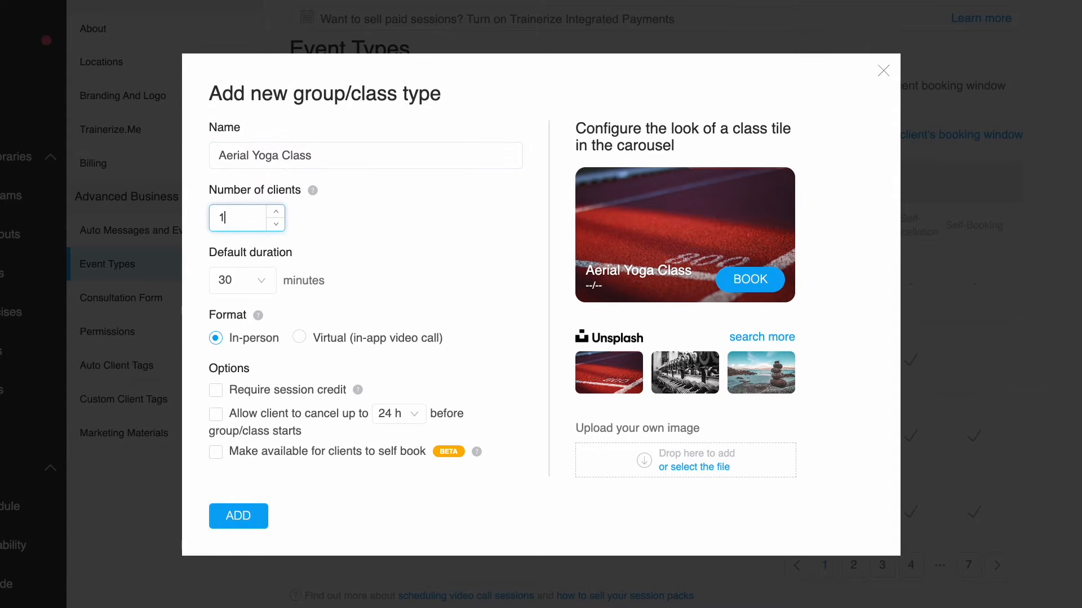
pyautogui.write('5')
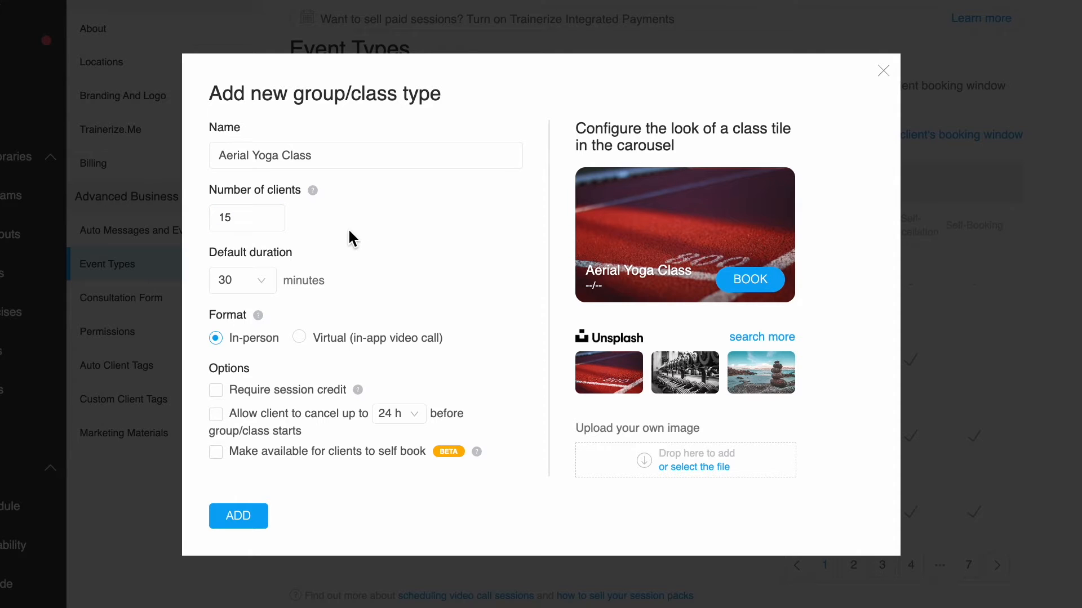
pyautogui.click(242, 280)
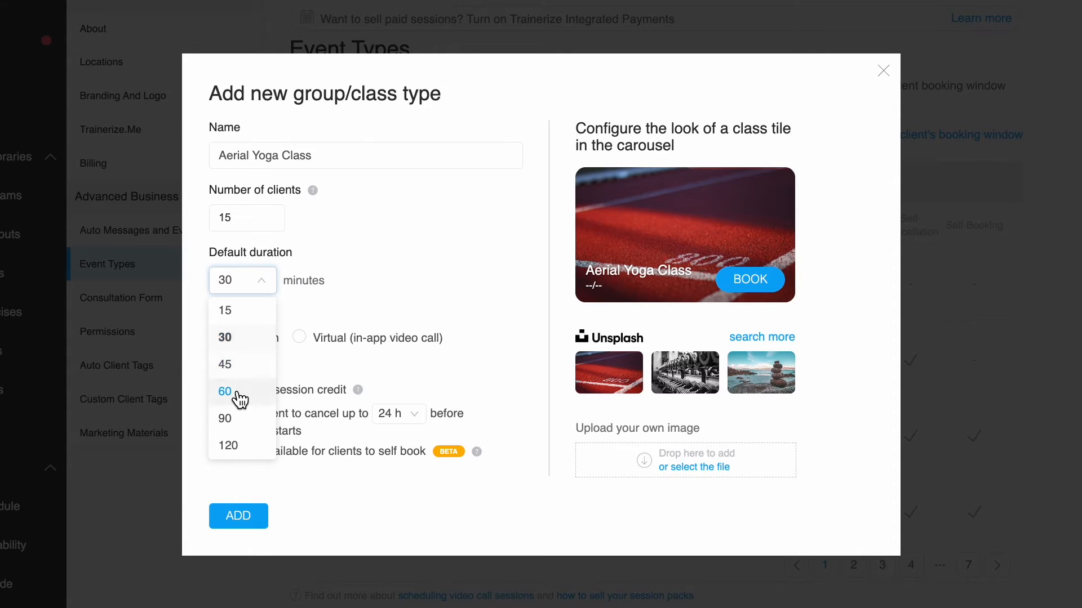
pyautogui.click(224, 391)
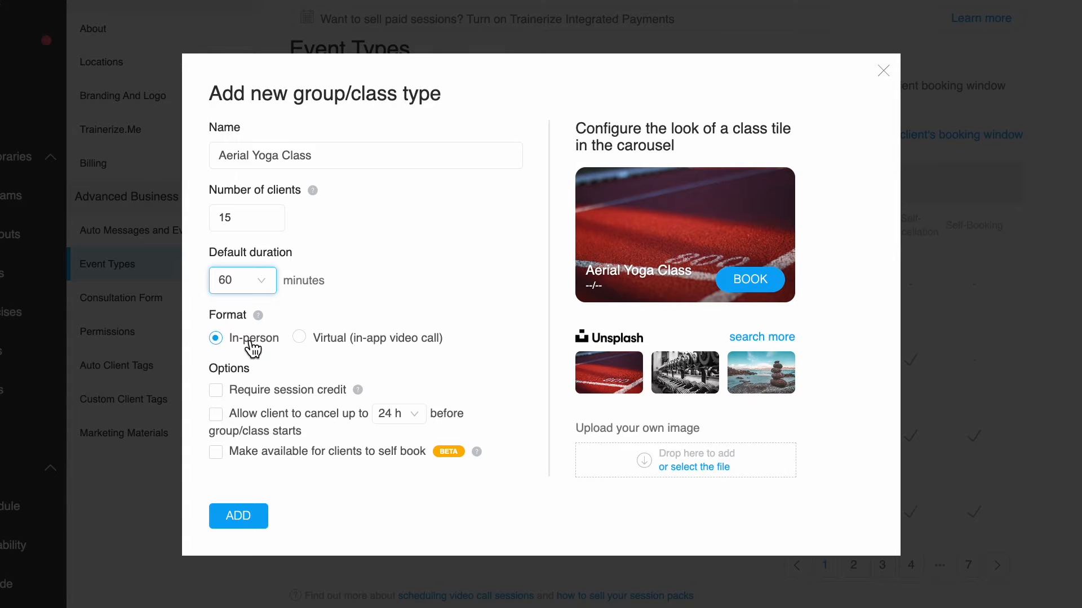
pyautogui.moveTo(496, 326)
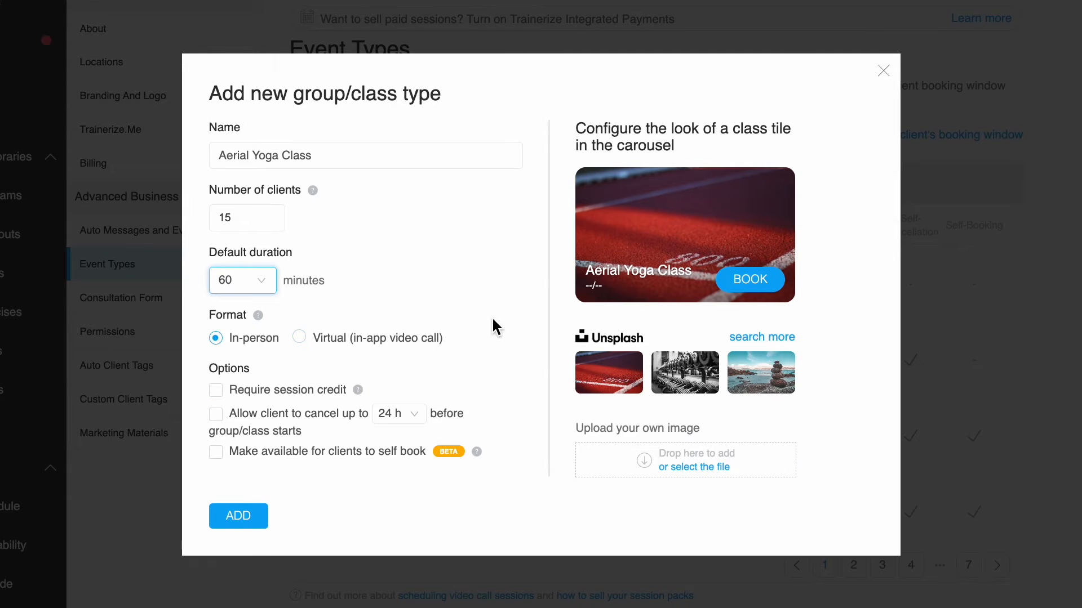
pyautogui.moveTo(420, 345)
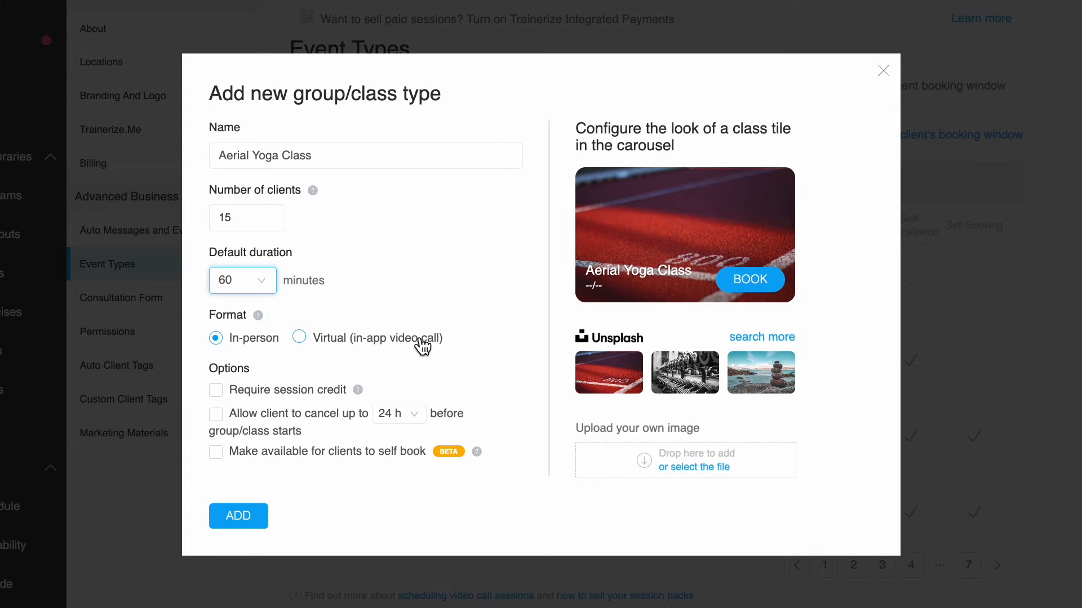
pyautogui.moveTo(391, 391)
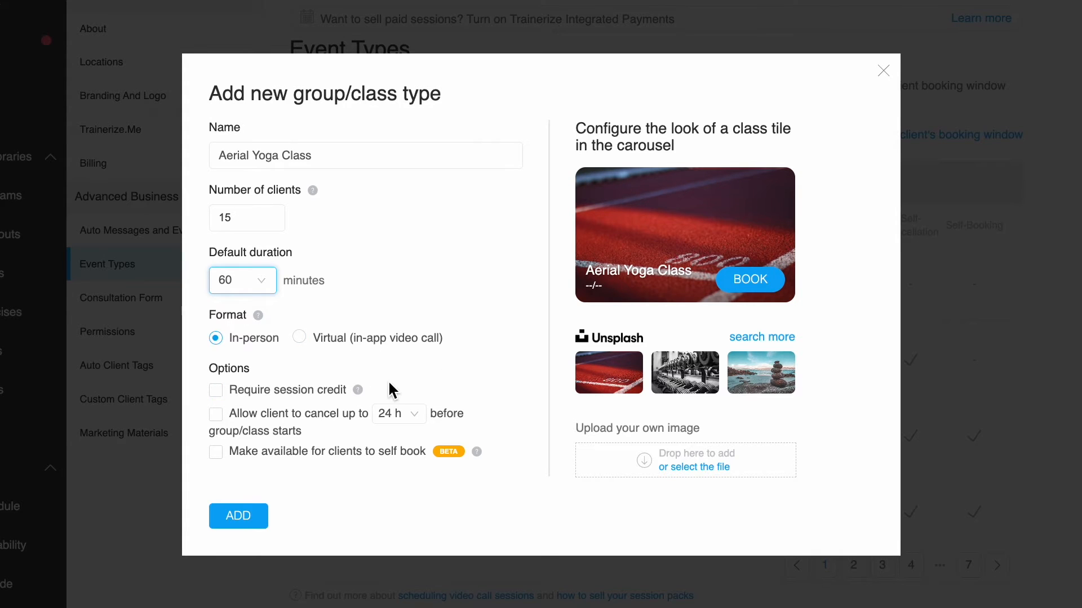
pyautogui.moveTo(216, 390)
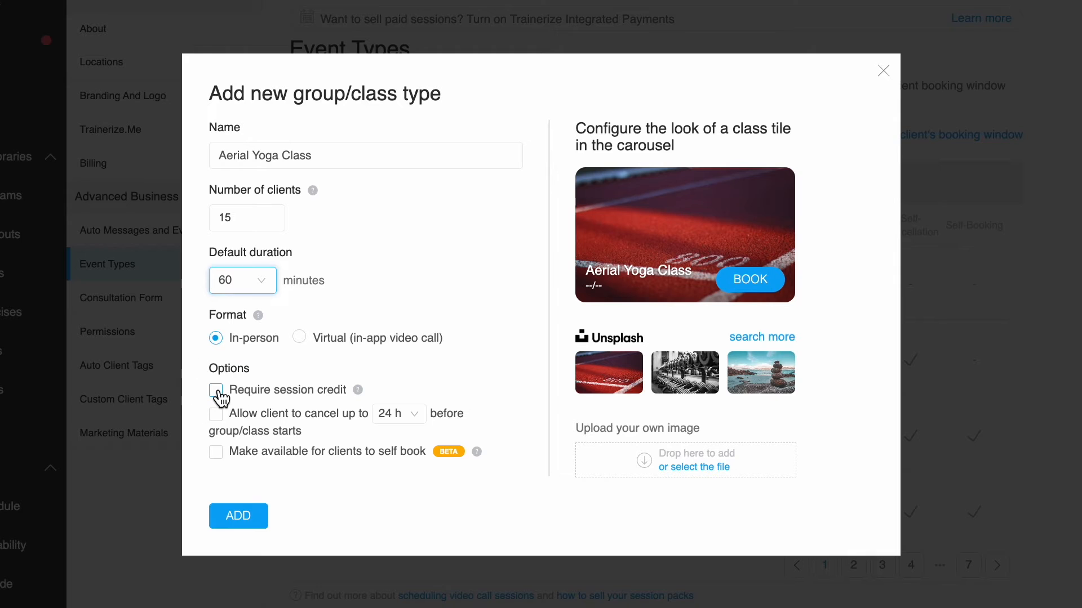
# - Require session credit, allow cancelling up to 12 h before, and enable client self-booking
pyautogui.click(216, 390)
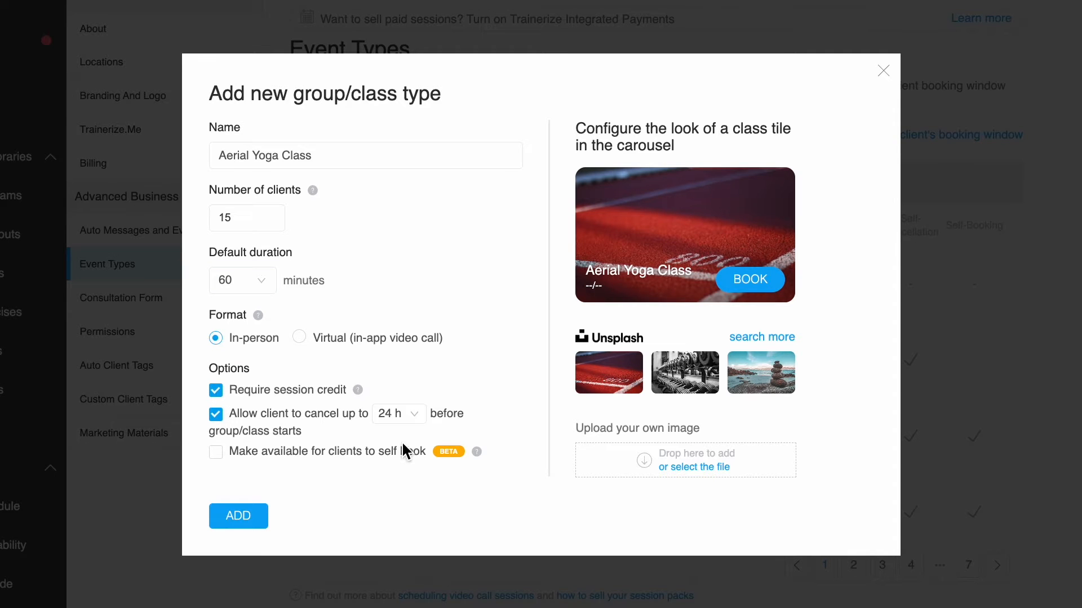
pyautogui.click(397, 413)
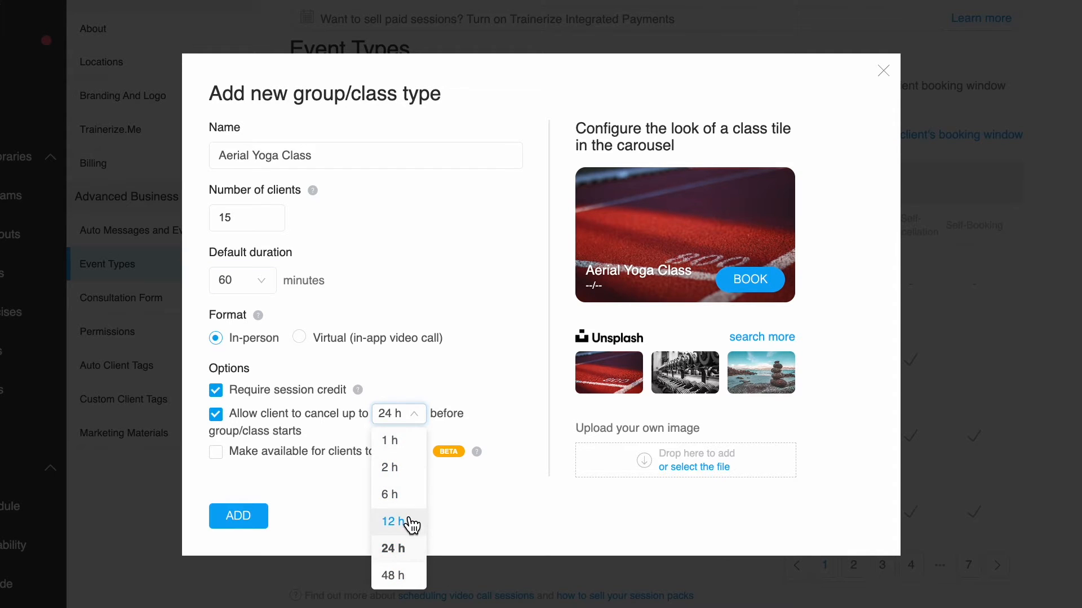
pyautogui.click(391, 521)
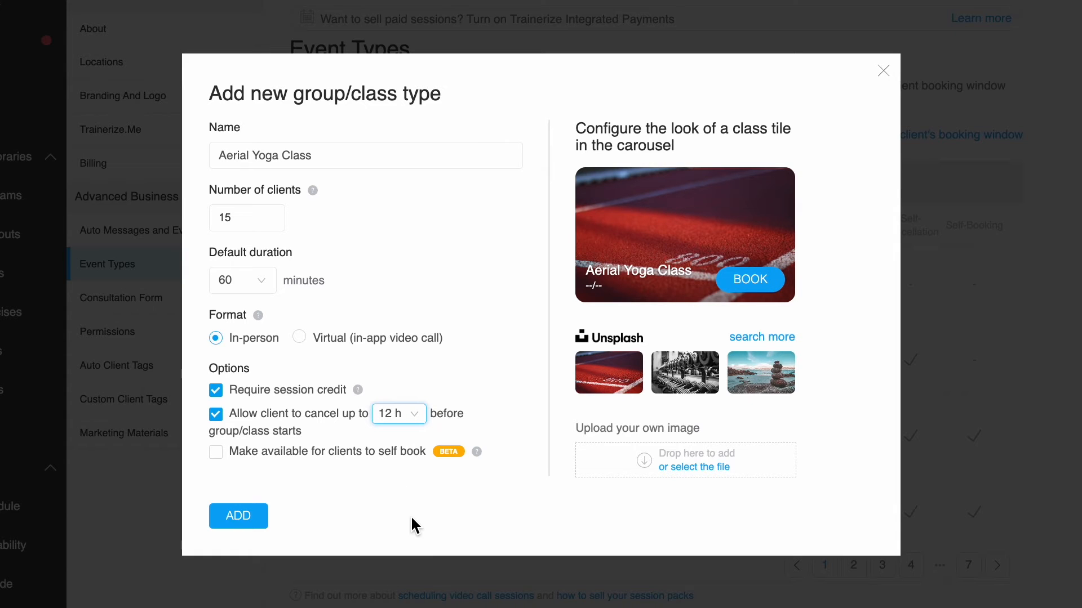
pyautogui.moveTo(429, 462)
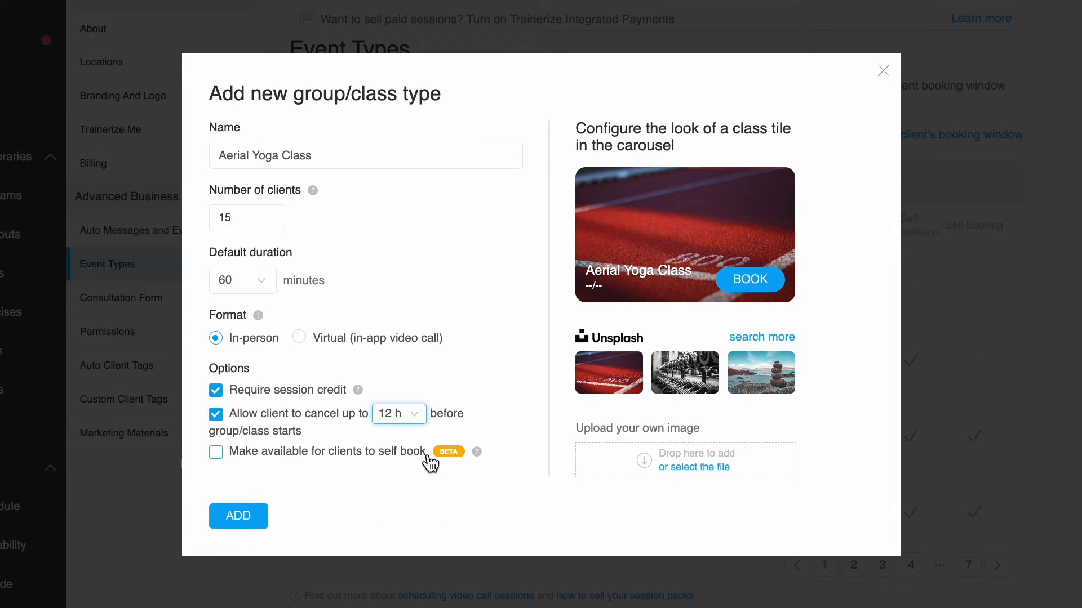
pyautogui.moveTo(217, 452)
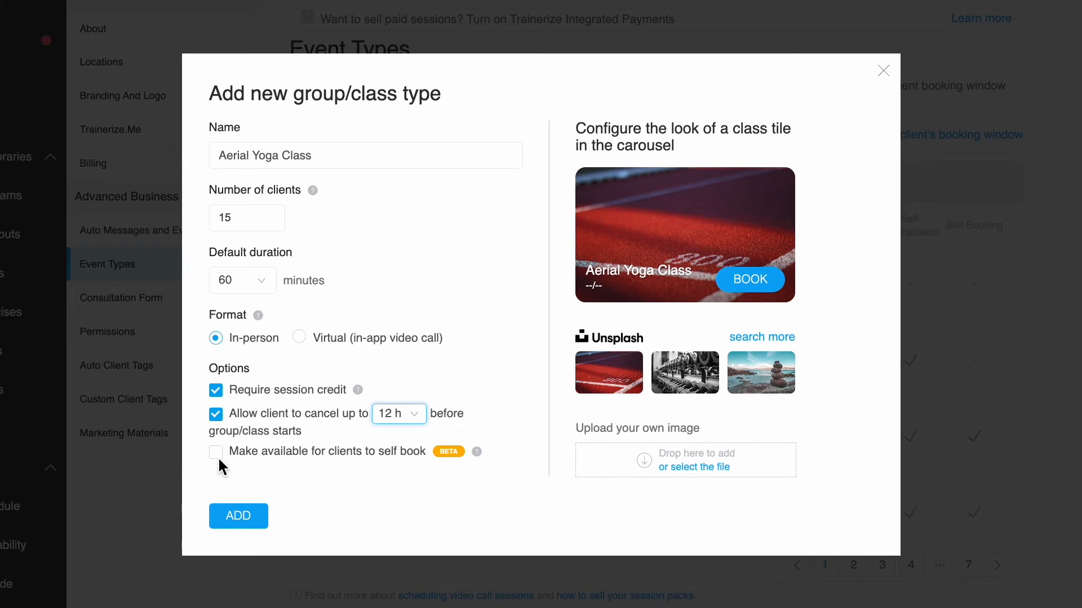
pyautogui.click(216, 452)
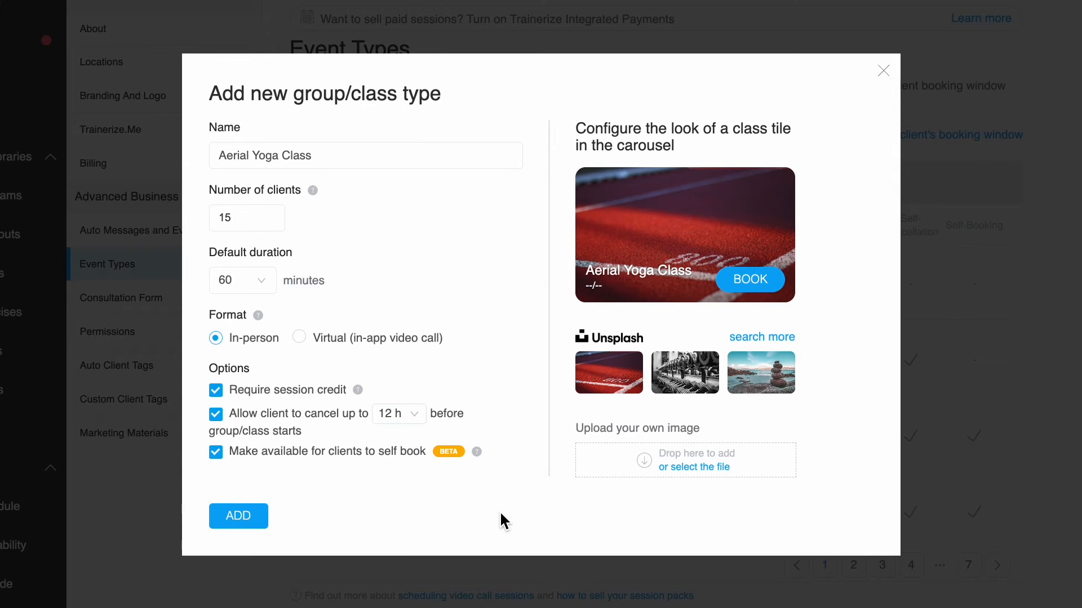
pyautogui.moveTo(667, 352)
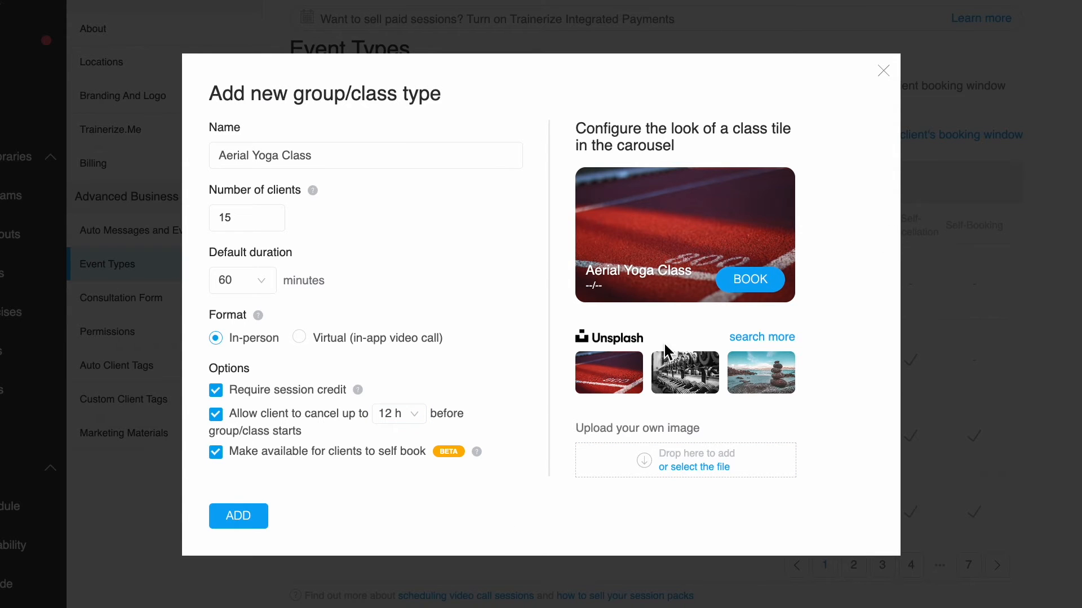
pyautogui.moveTo(665, 297)
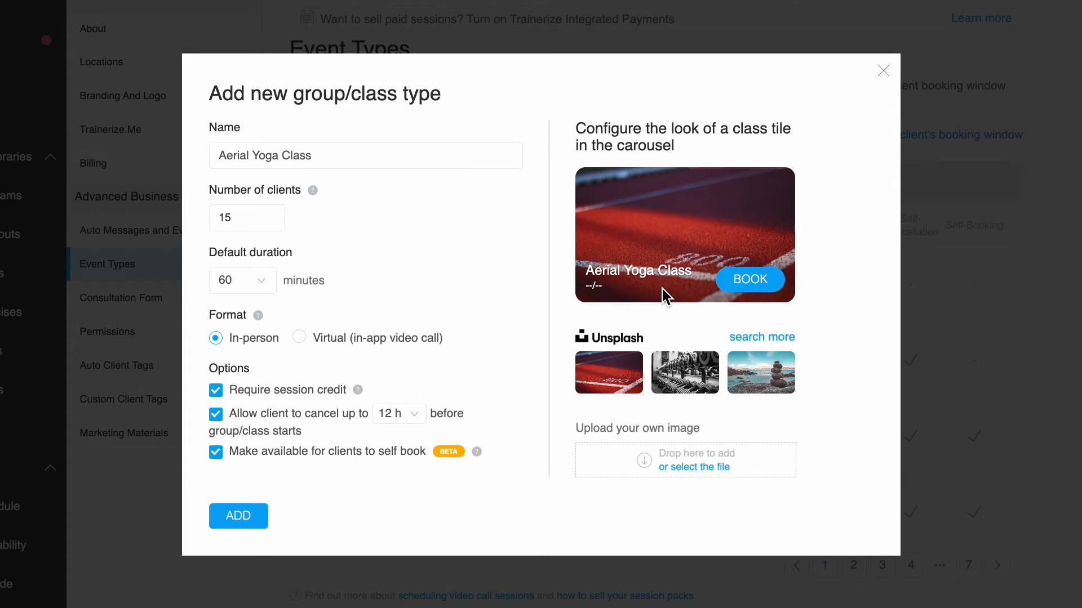
pyautogui.moveTo(757, 447)
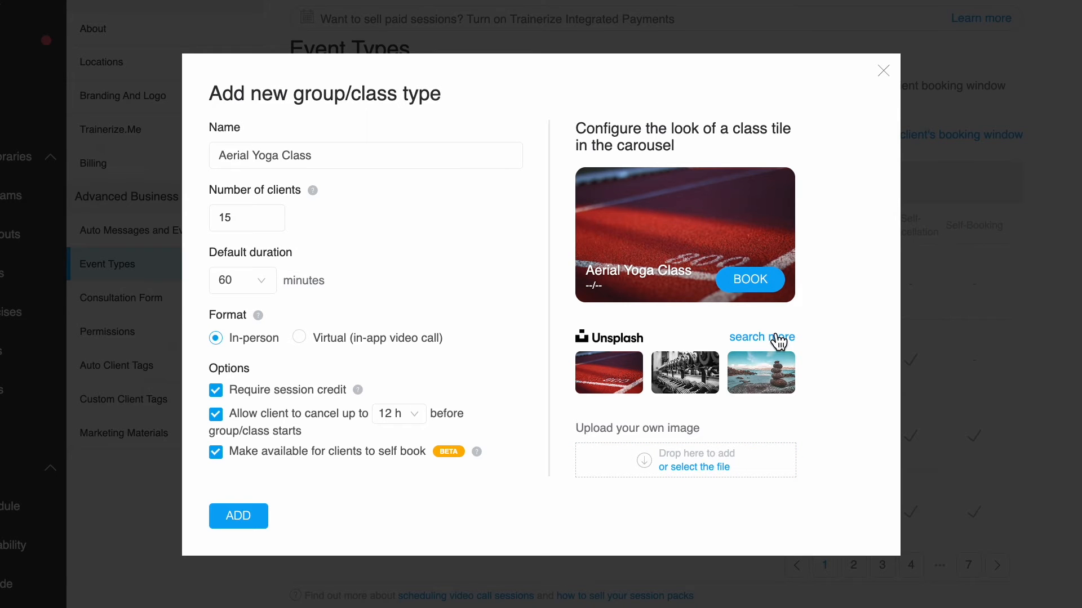
# - Choose the yoga pose stock photo as the cropped class tile and add the Aerial Yoga Class type
pyautogui.click(758, 337)
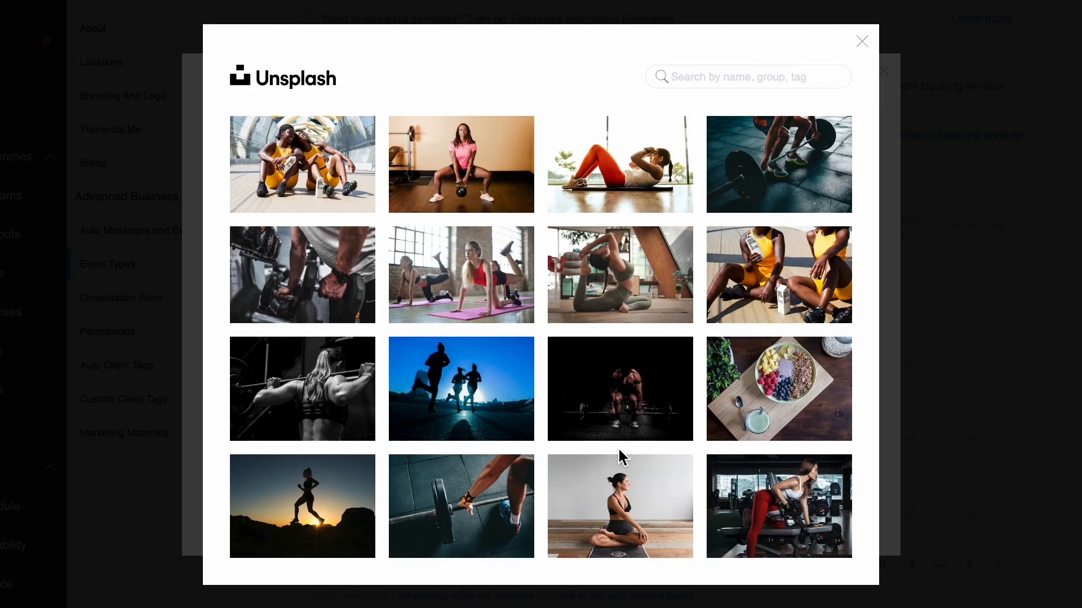
pyautogui.scroll(-3)
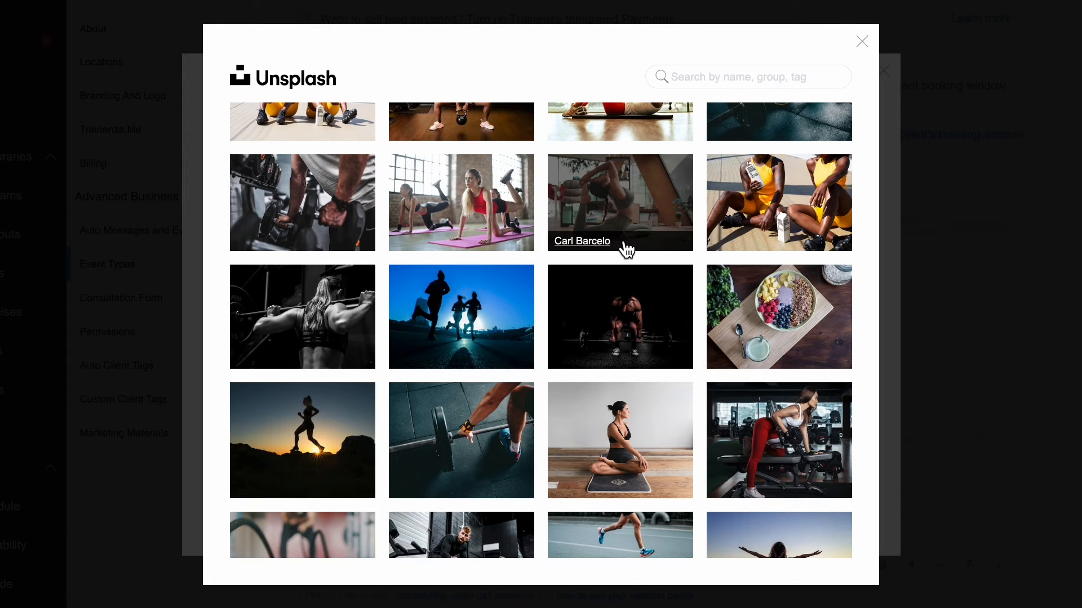
pyautogui.click(618, 202)
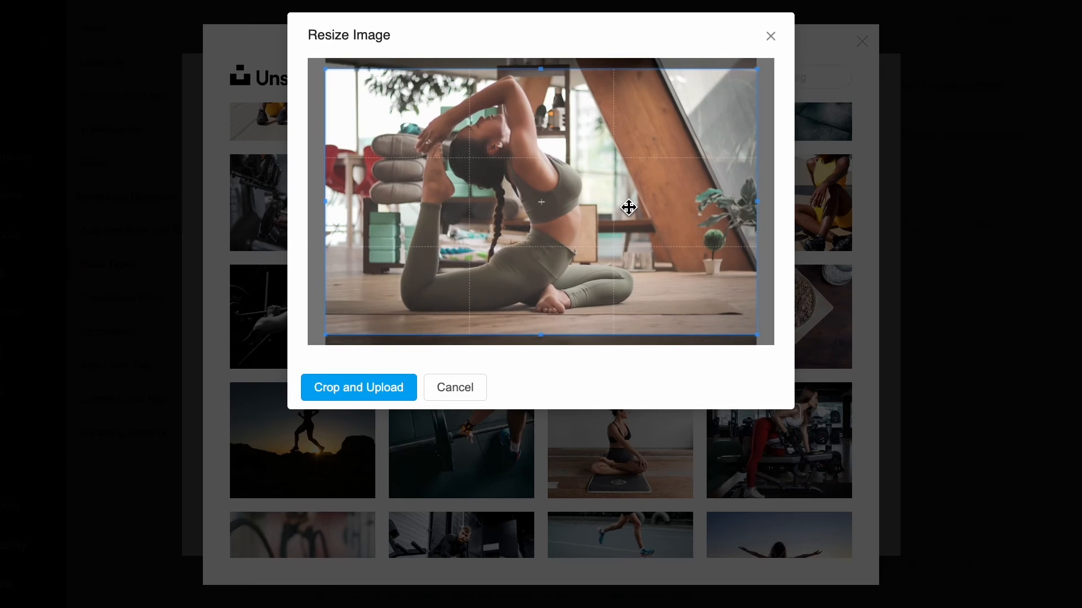
pyautogui.moveTo(539, 277)
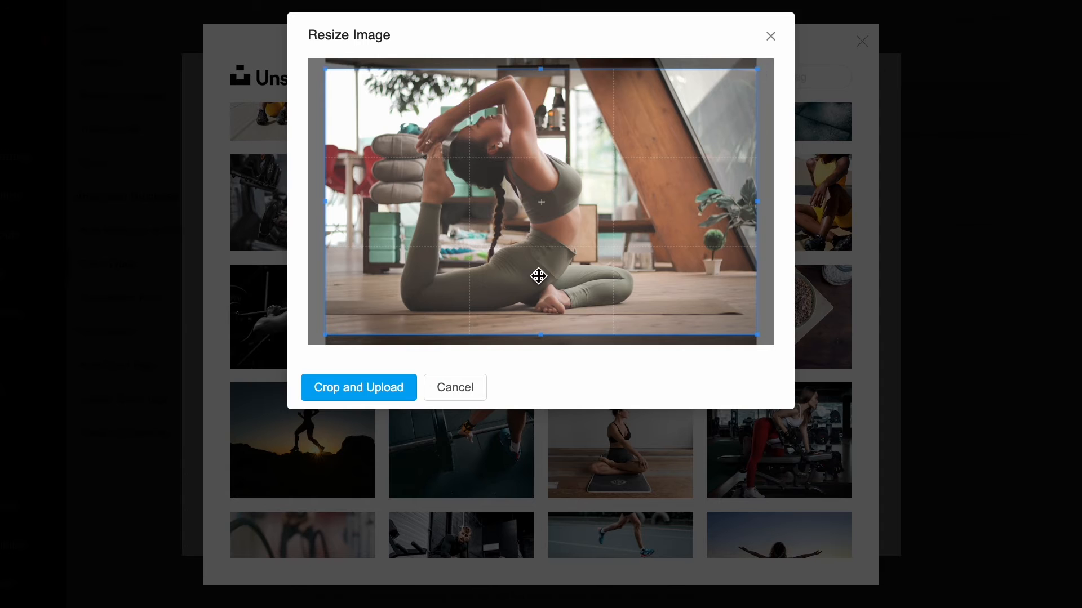
pyautogui.click(358, 386)
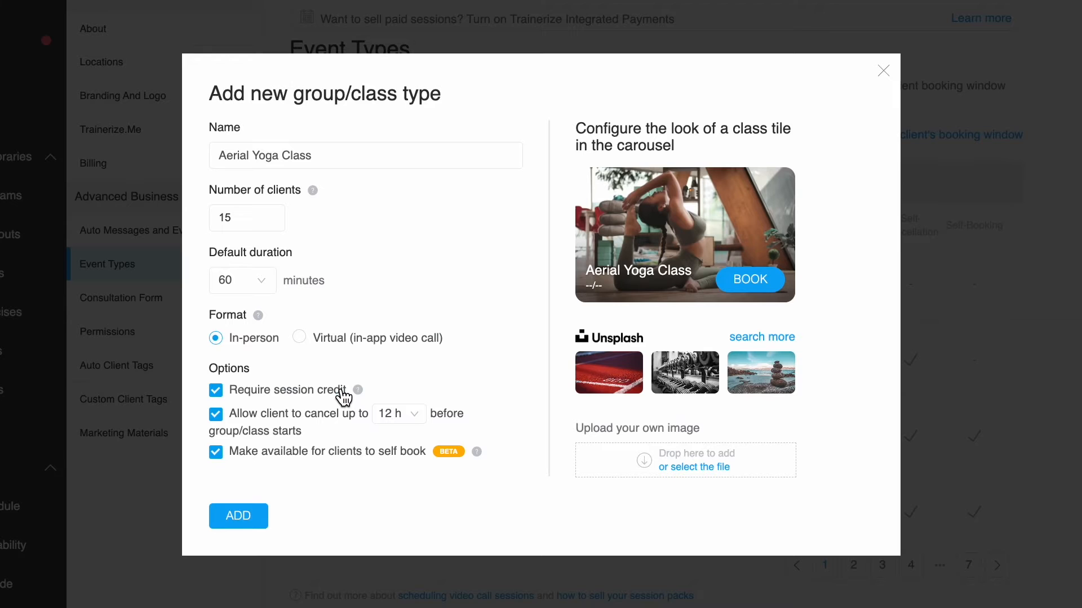
pyautogui.moveTo(229, 248)
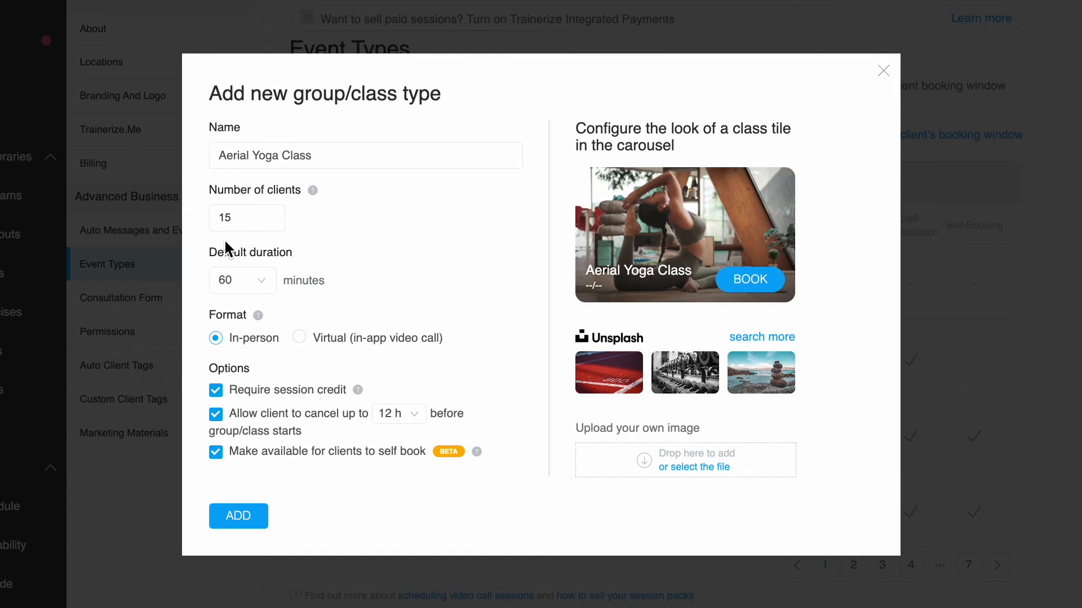
pyautogui.moveTo(285, 417)
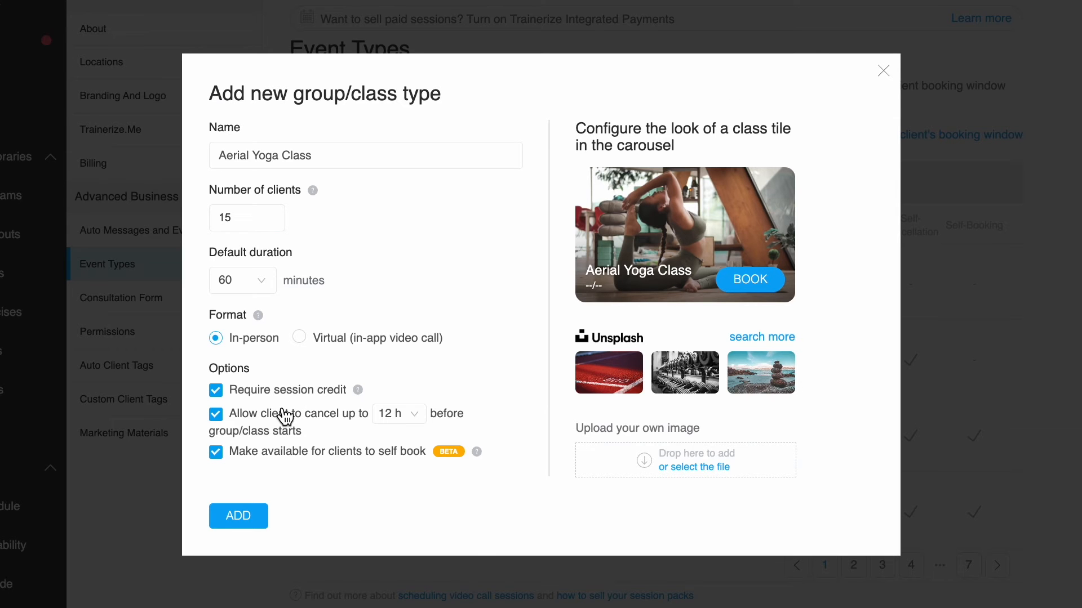
pyautogui.click(238, 516)
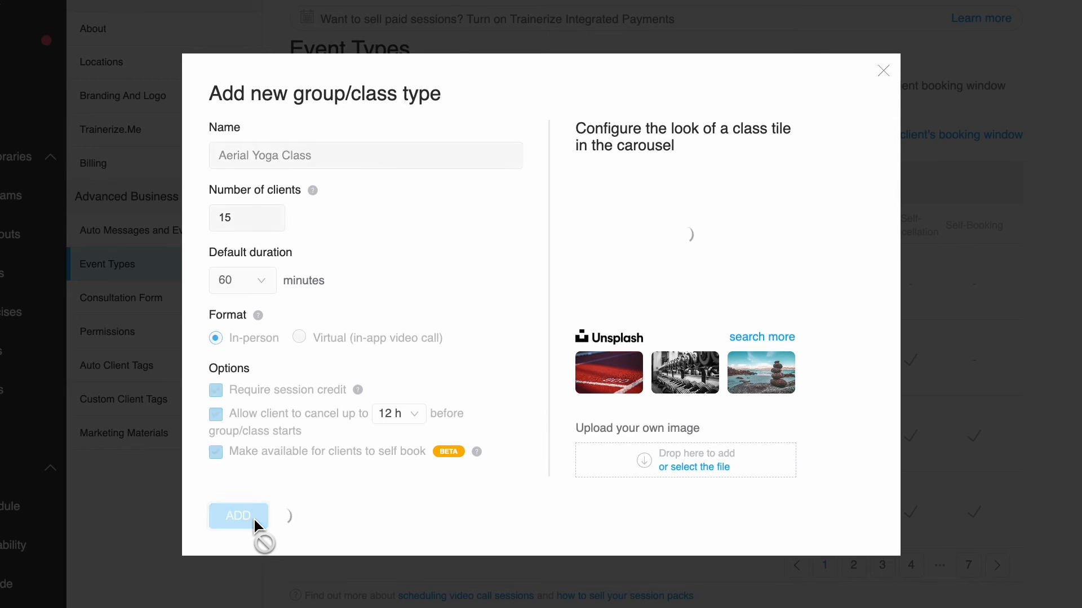
# - Confirm adding the class type so Aerial Yoga Class appears in the Event Types list
pyautogui.click(239, 515)
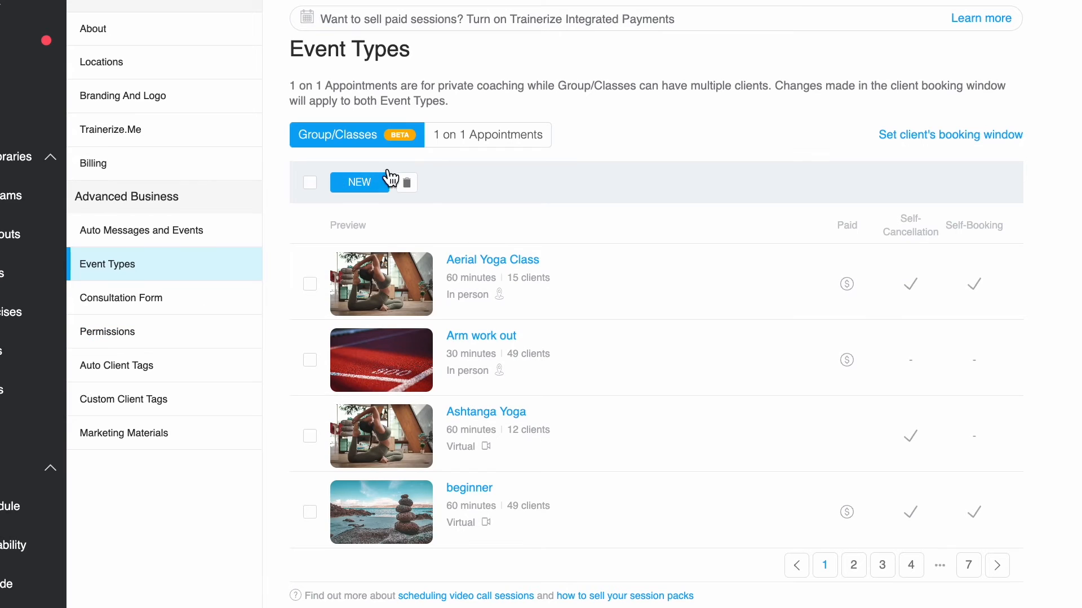
pyautogui.moveTo(442, 246)
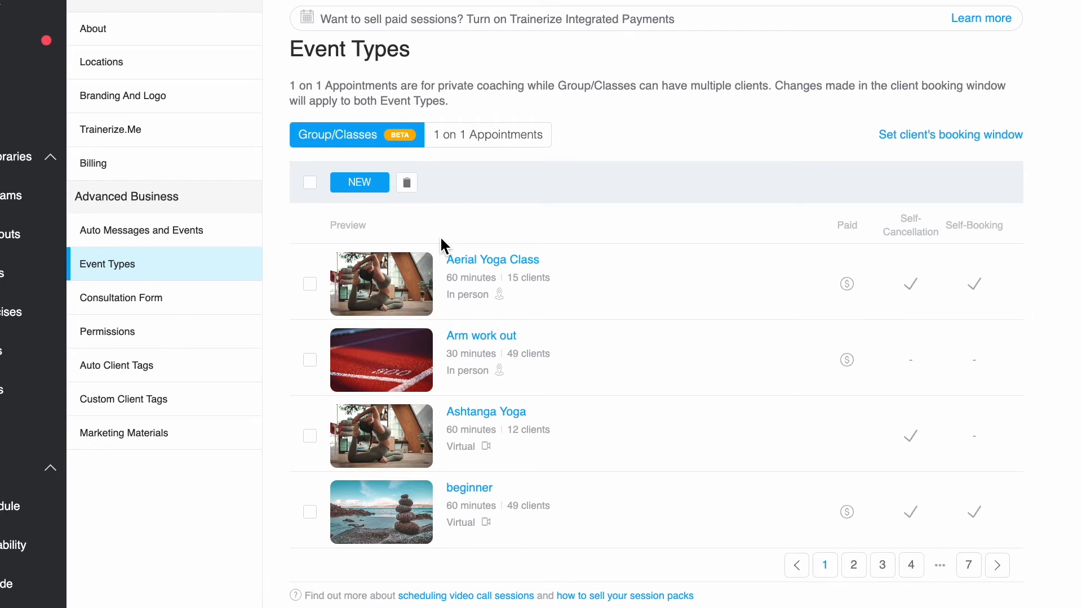
pyautogui.moveTo(376, 302)
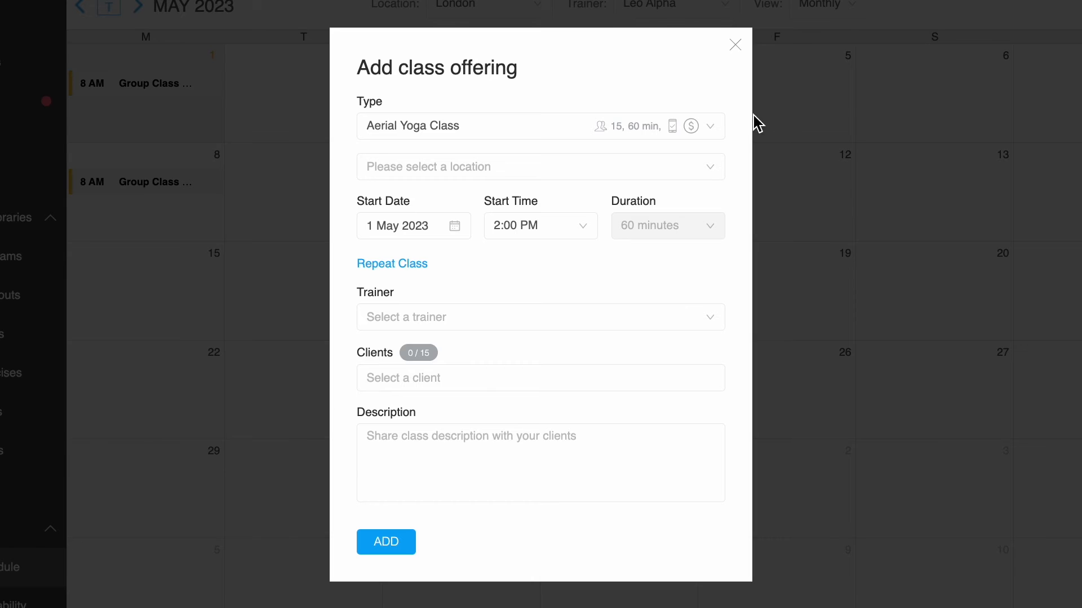
# - Set the offering to Aerial Yoga Class in London, starting 5 May 2023 at 11:30 AM
pyautogui.click(539, 125)
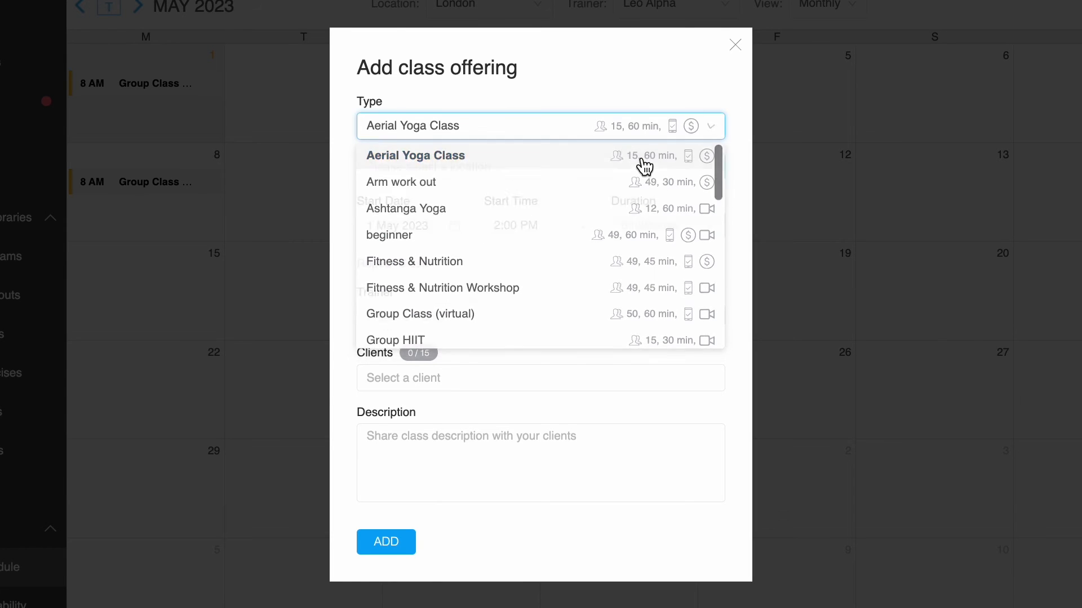
pyautogui.click(415, 155)
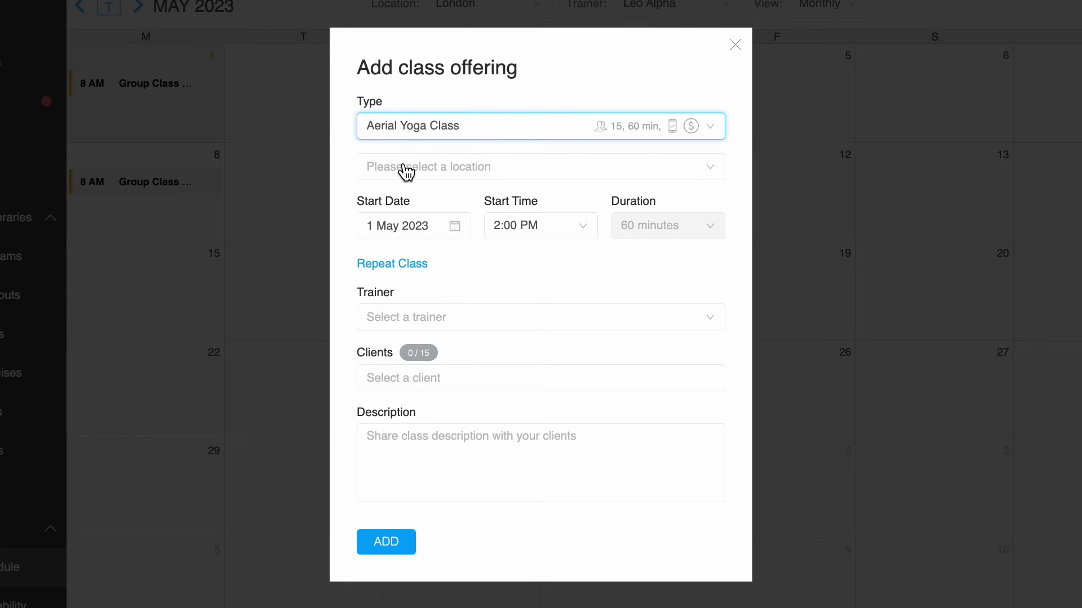
pyautogui.click(539, 166)
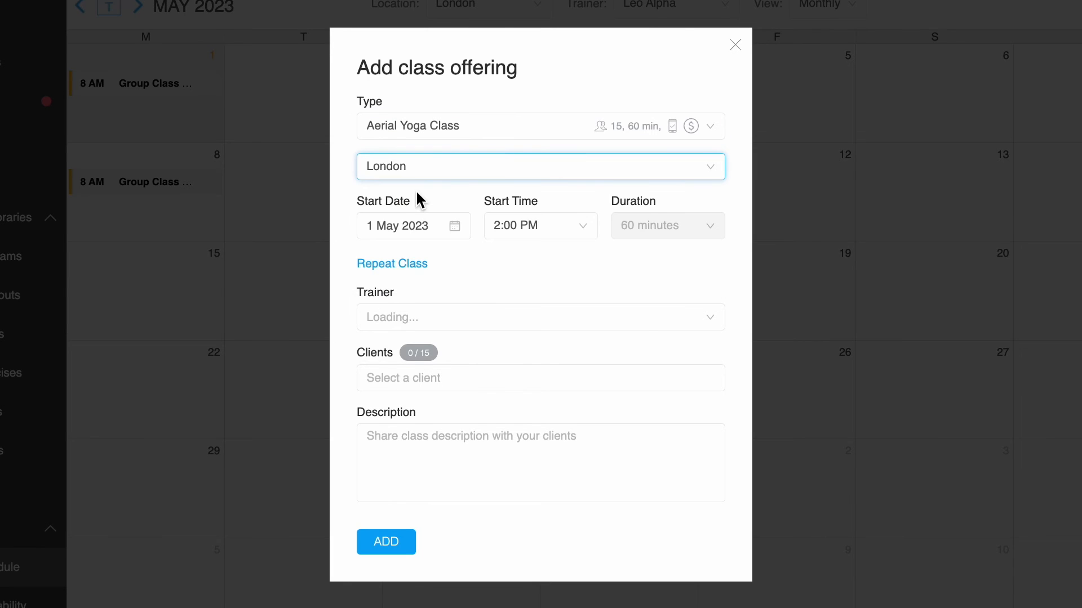
pyautogui.click(403, 225)
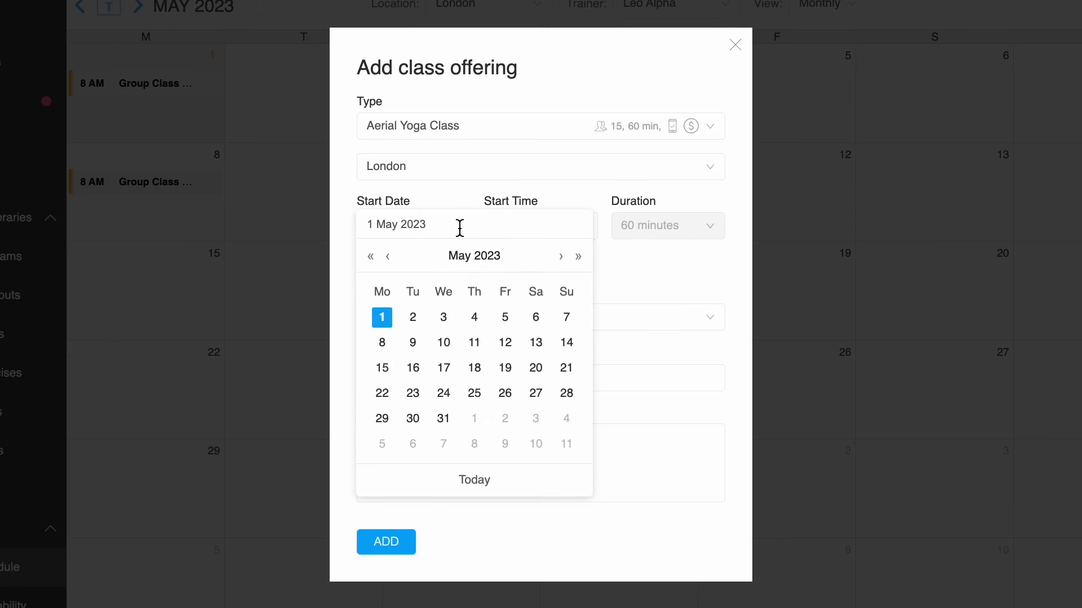
pyautogui.moveTo(505, 317)
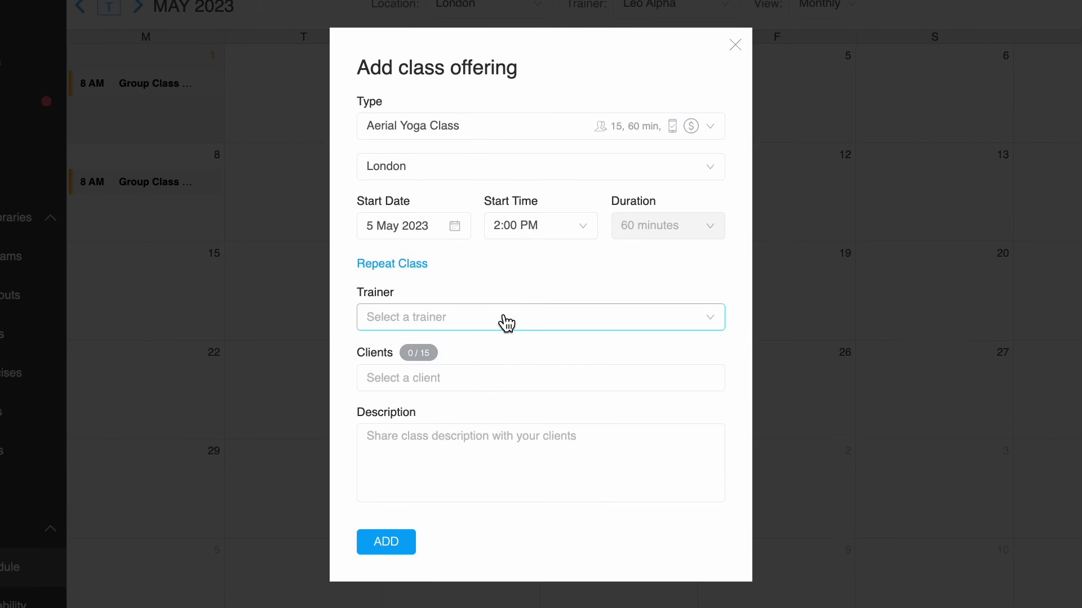
pyautogui.click(539, 225)
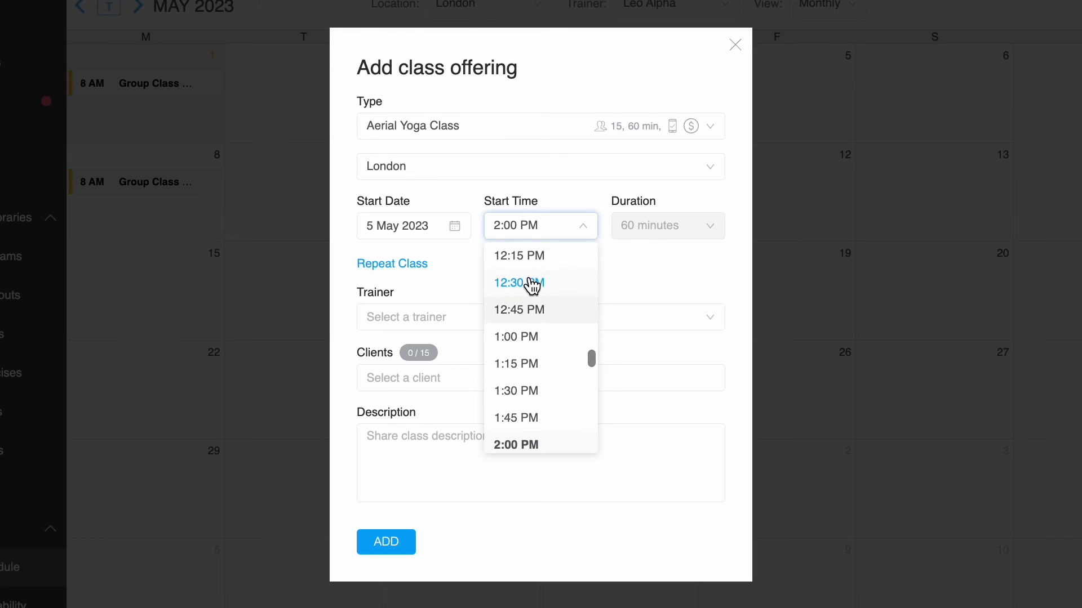
pyautogui.scroll(3)
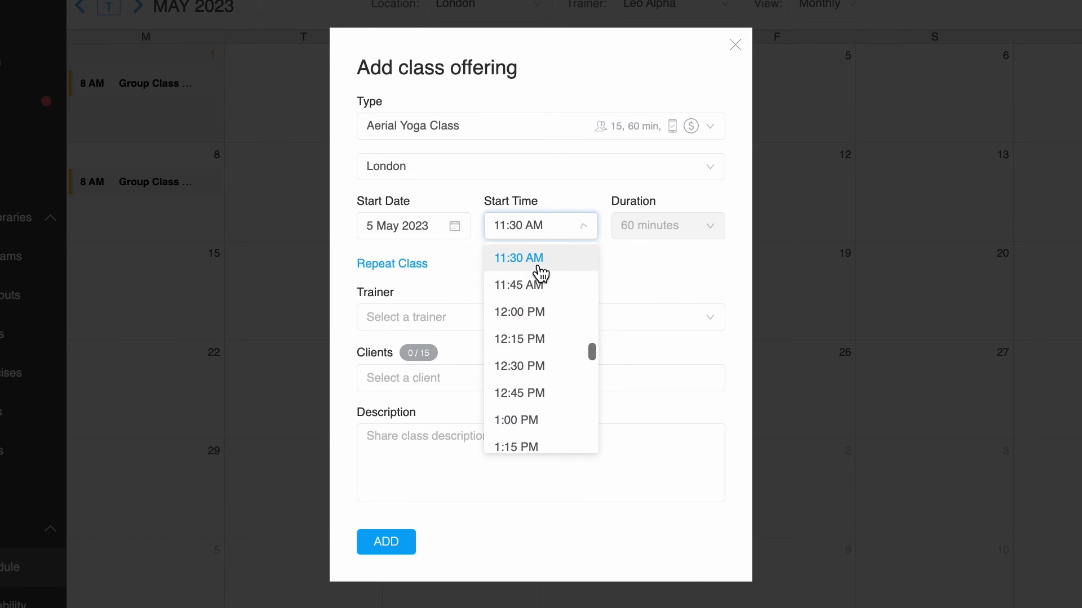
pyautogui.click(392, 264)
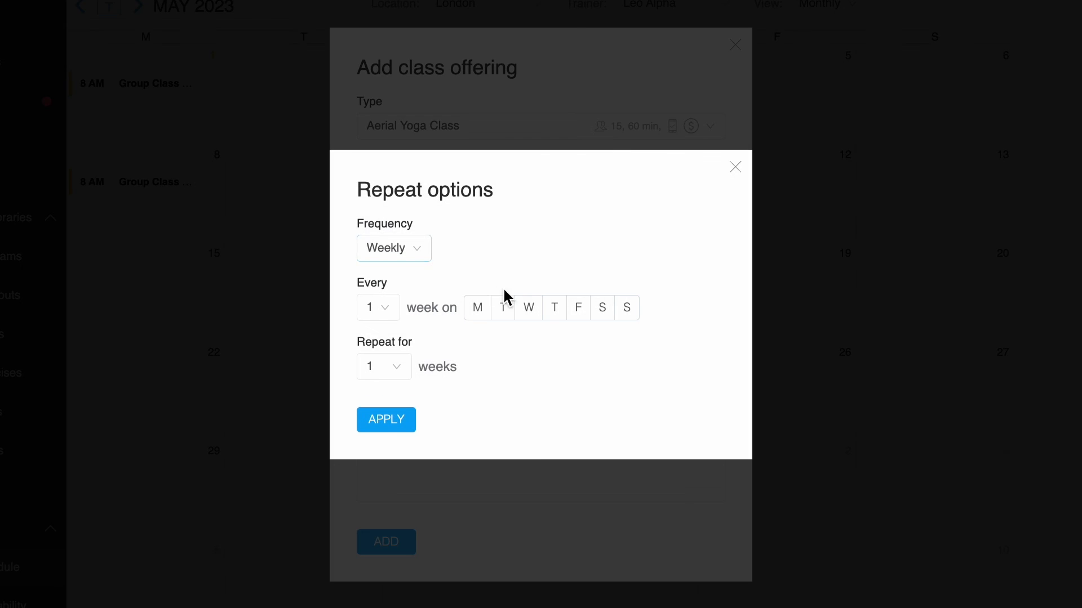
# - Make the class repeat weekly on Friday for 4 weeks and apply the repeat
pyautogui.click(577, 308)
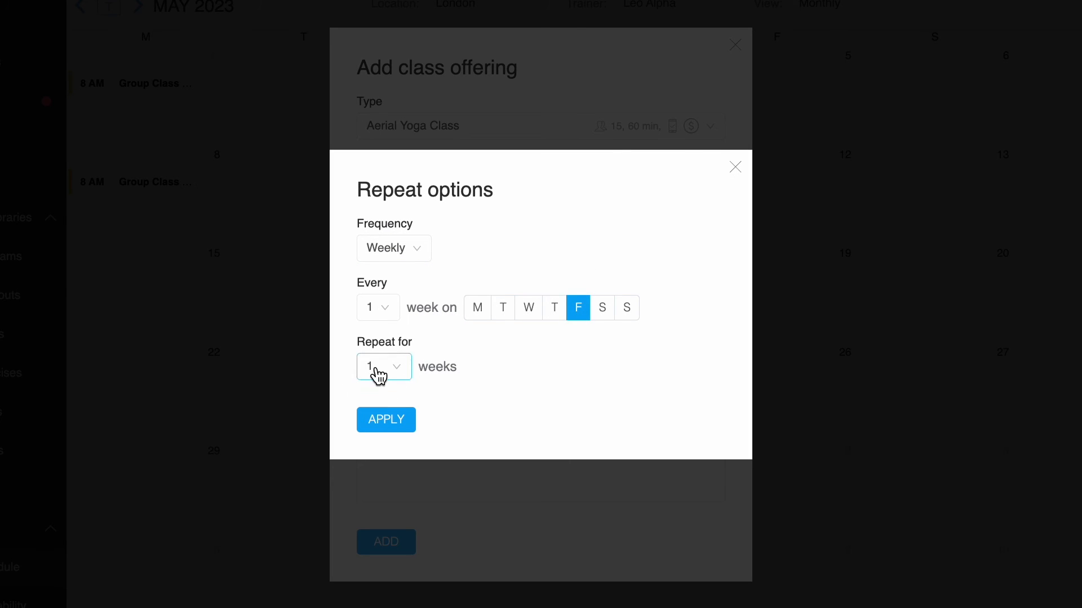
pyautogui.click(383, 366)
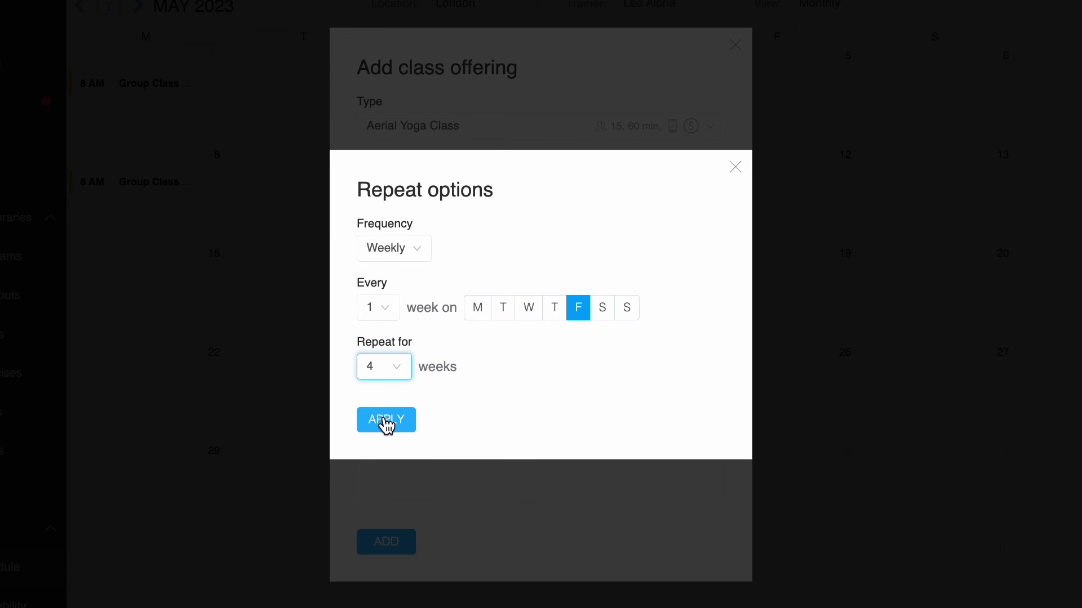
pyautogui.click(386, 420)
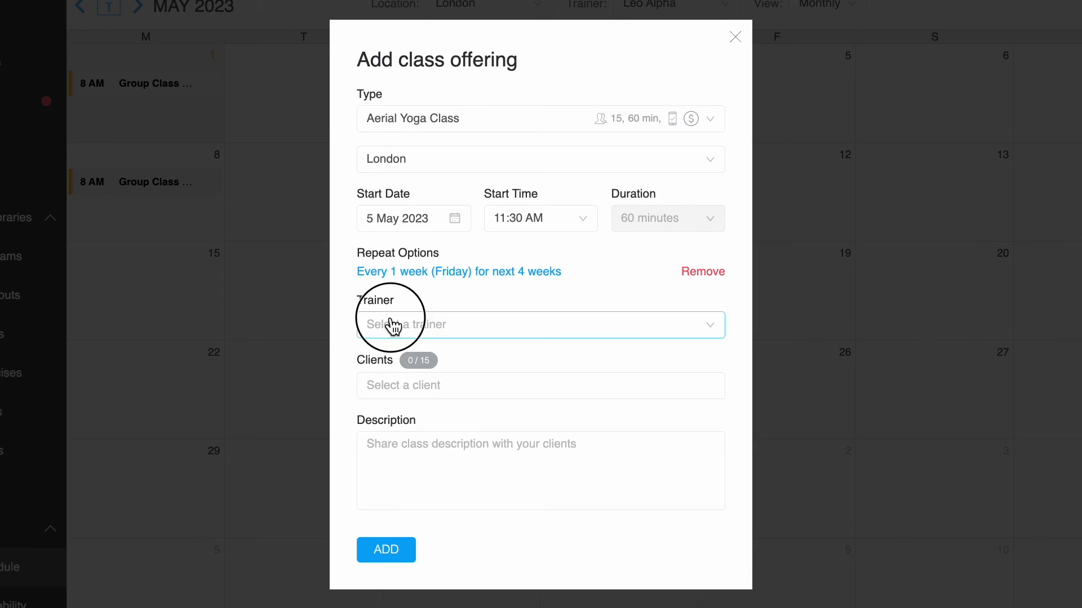
# - Assign trainer 'leo', enter the description 'Aerial Yoga Class', and add the recurring offering to the calendar
pyautogui.write('leo')
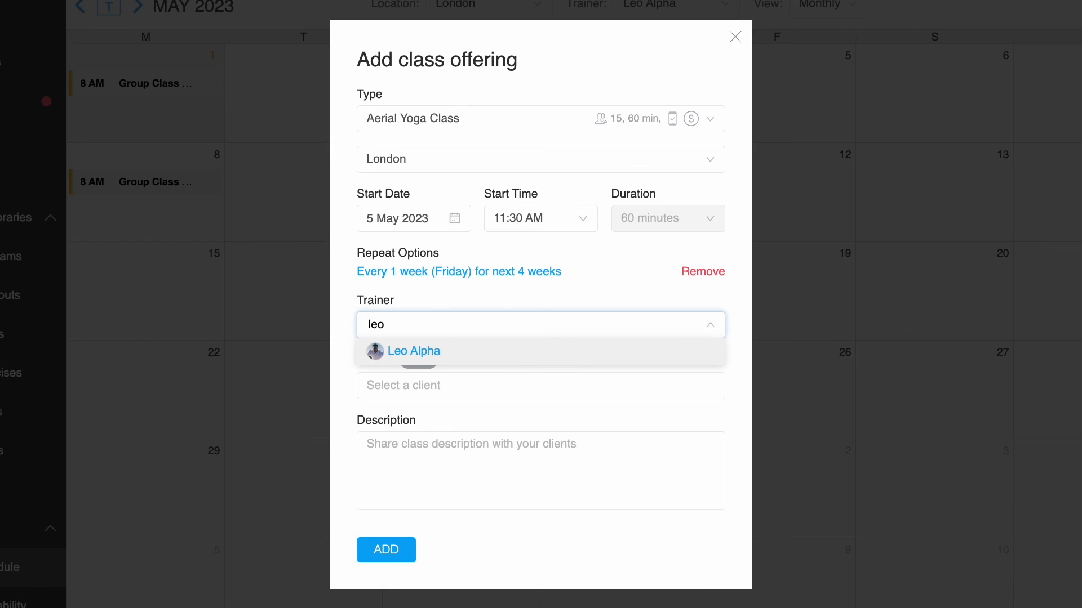
pyautogui.click(414, 351)
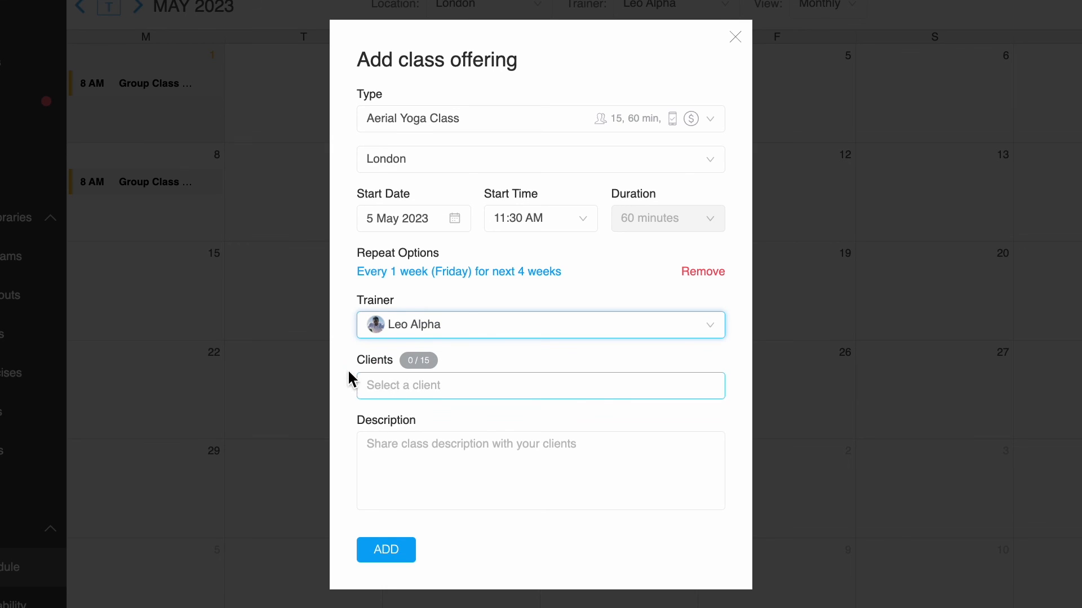
pyautogui.moveTo(523, 385)
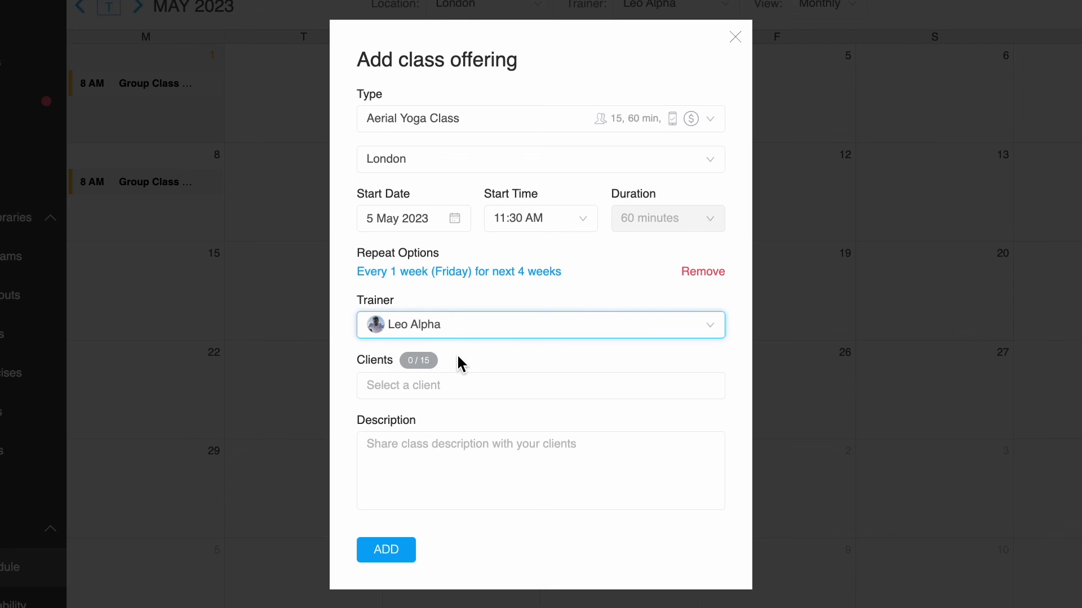
pyautogui.write('Aerial Yoga Class')
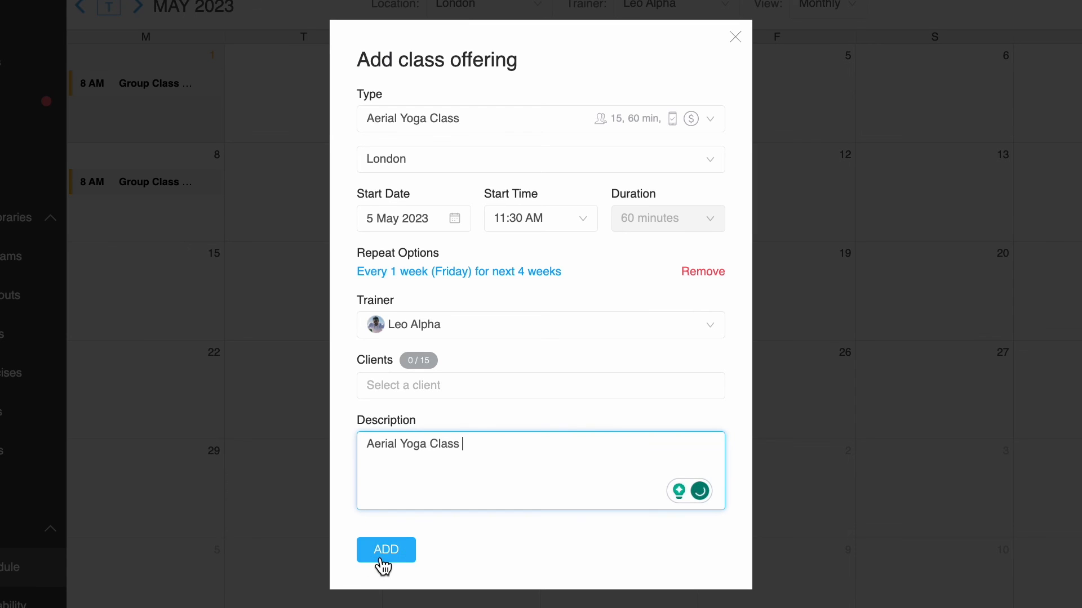
pyautogui.click(385, 550)
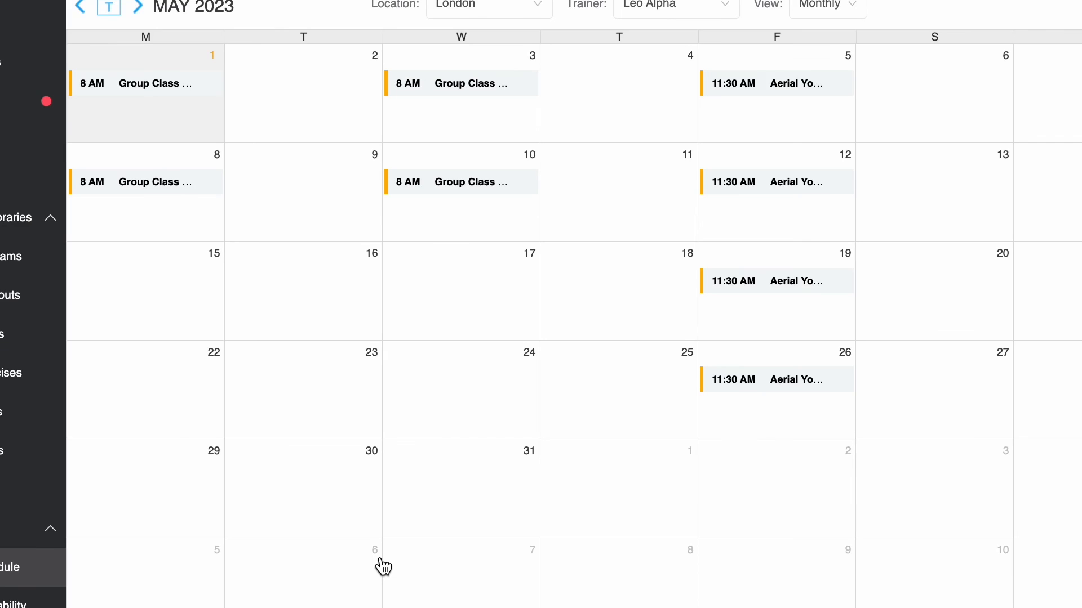
pyautogui.moveTo(752, 9)
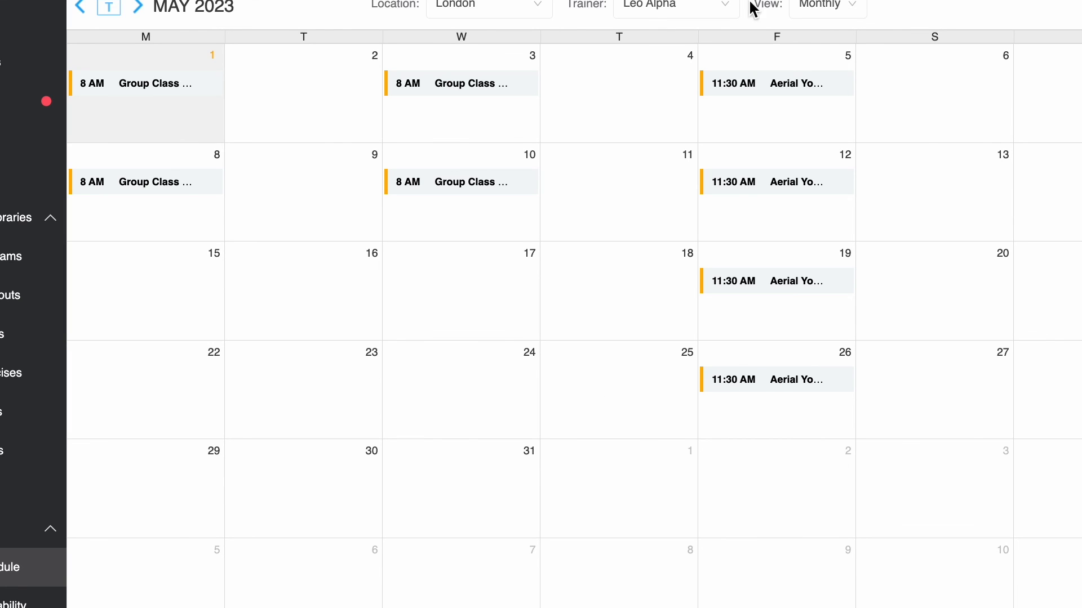
pyautogui.moveTo(816, 88)
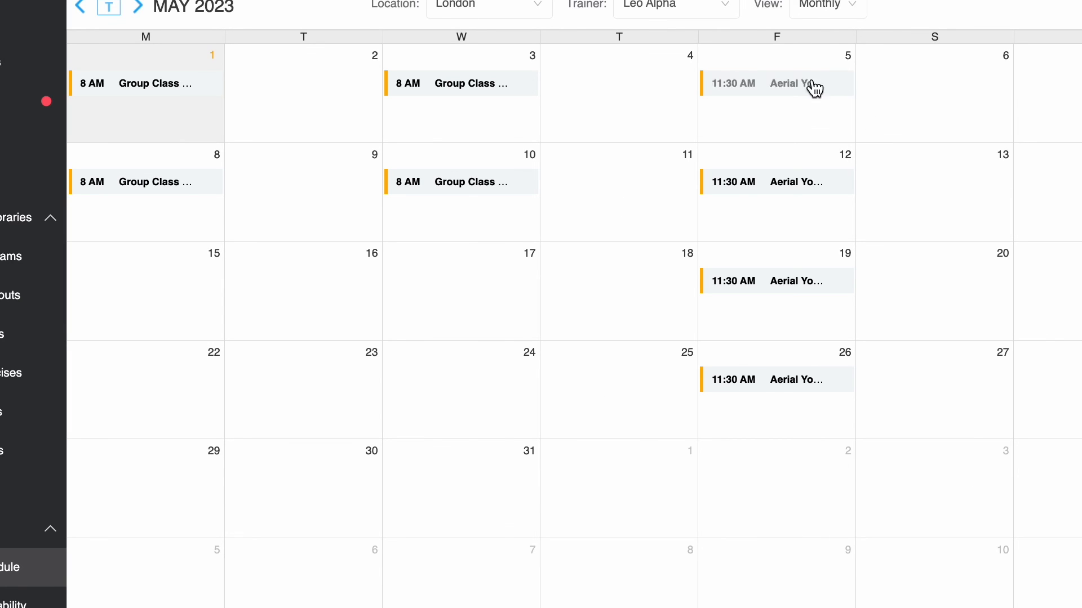
pyautogui.moveTo(801, 337)
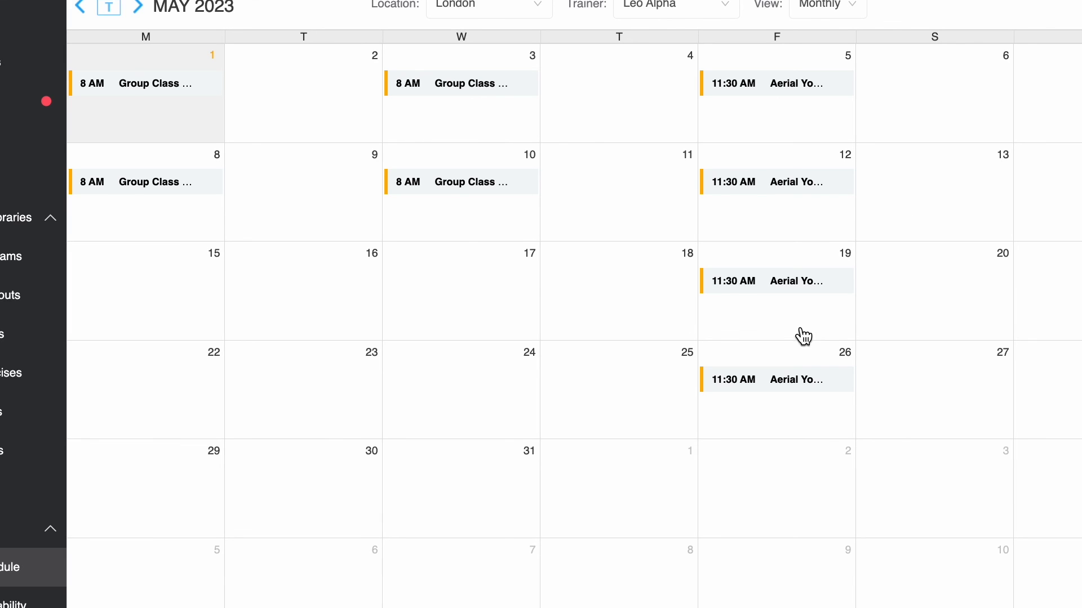